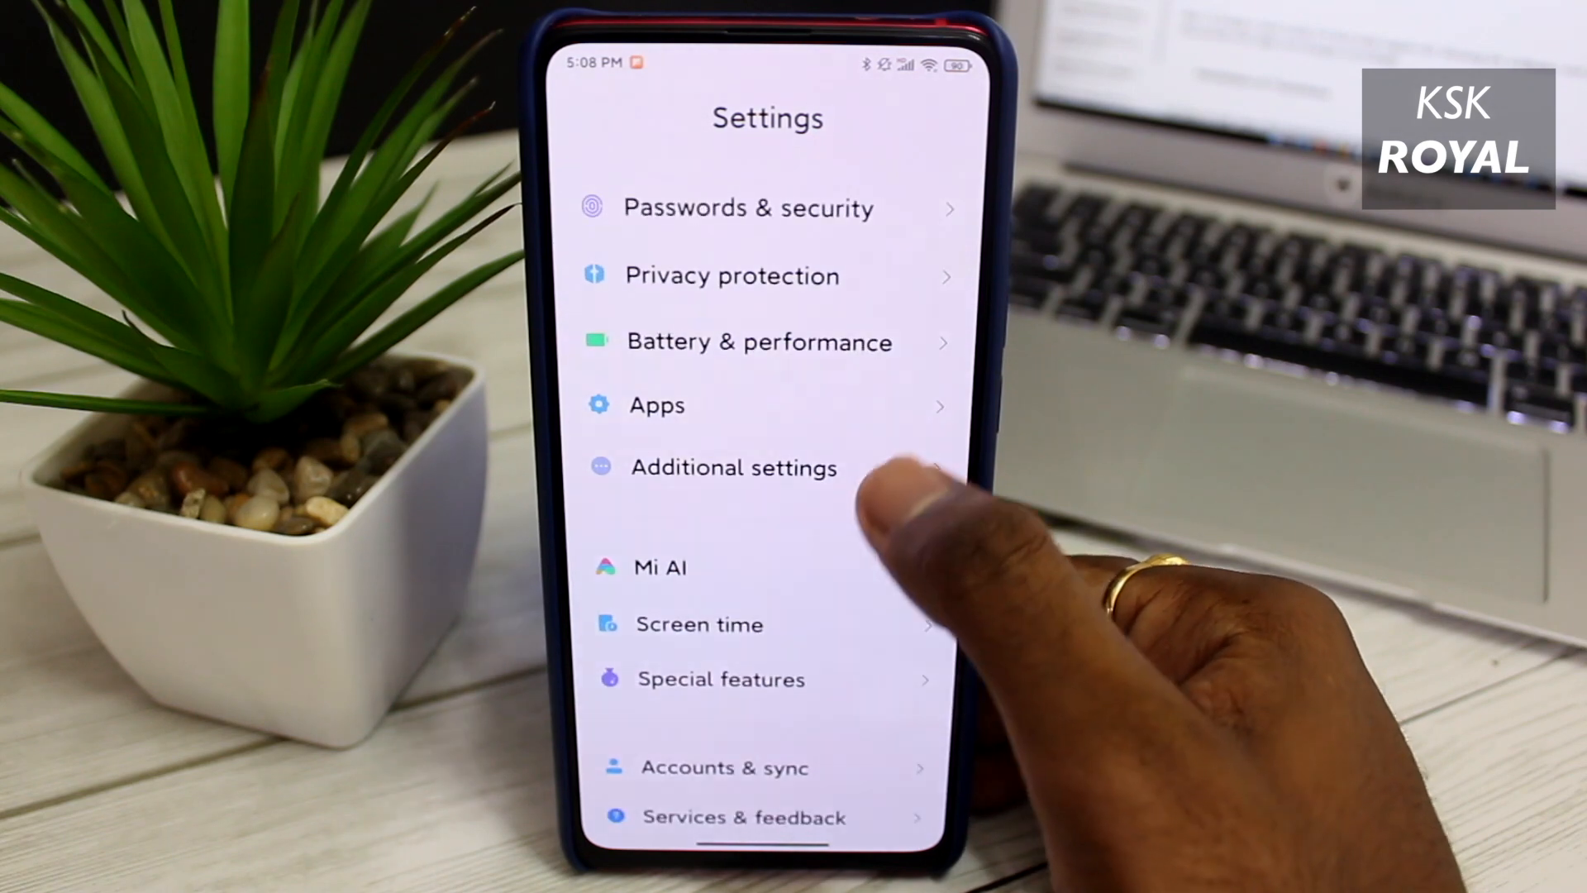
# Step: Check the Redmi K20 Pro's My device page, confirming MIUI 12 20.4.27 Beta
pyautogui.click(758, 341)
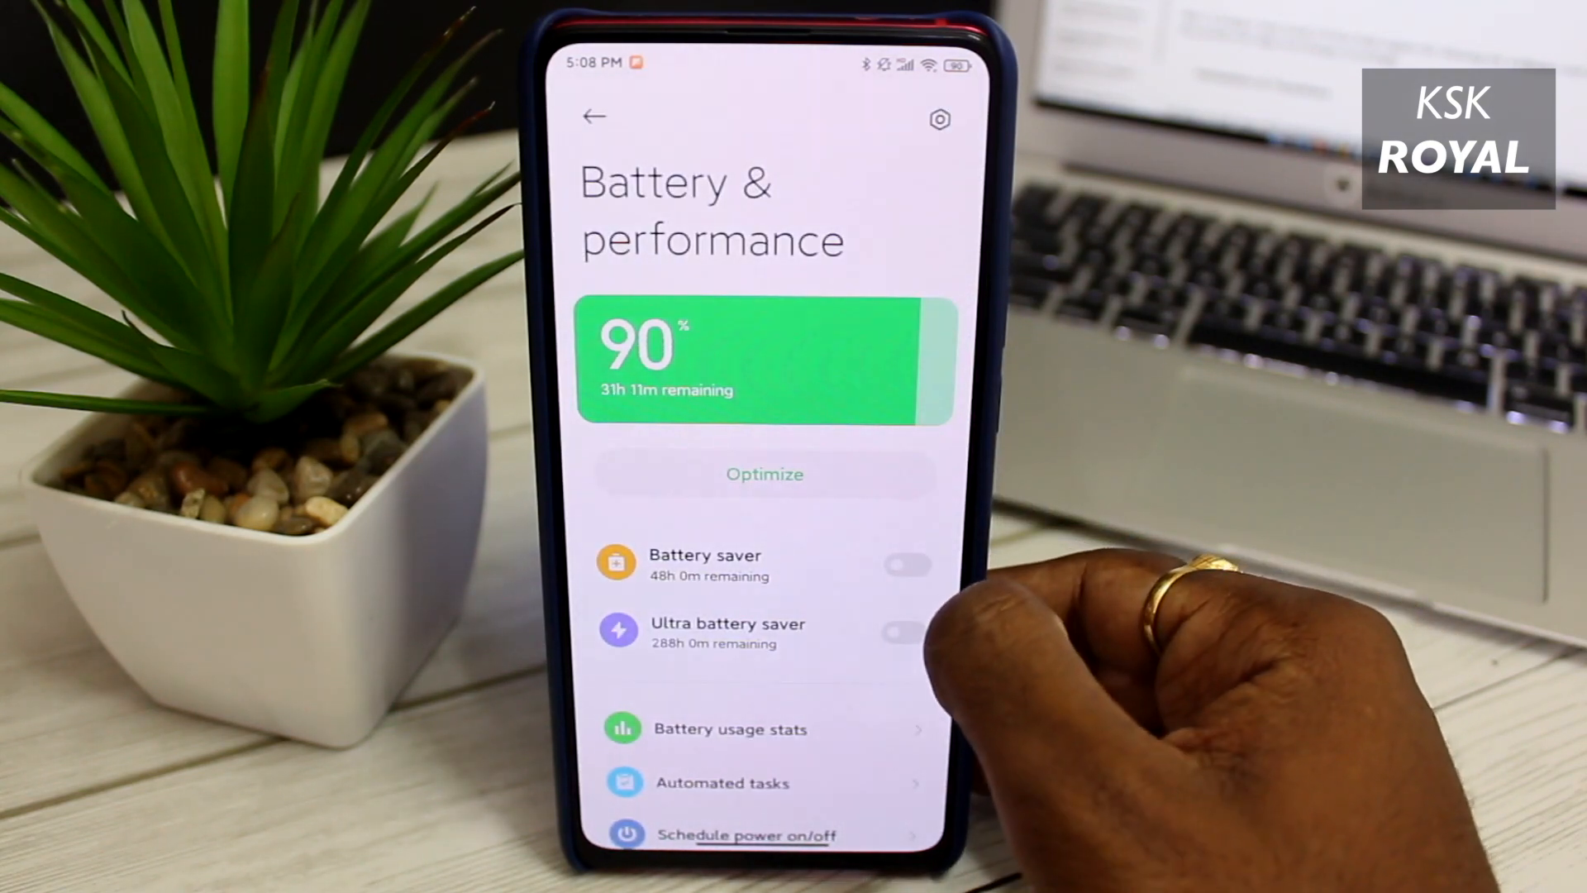
pyautogui.click(596, 116)
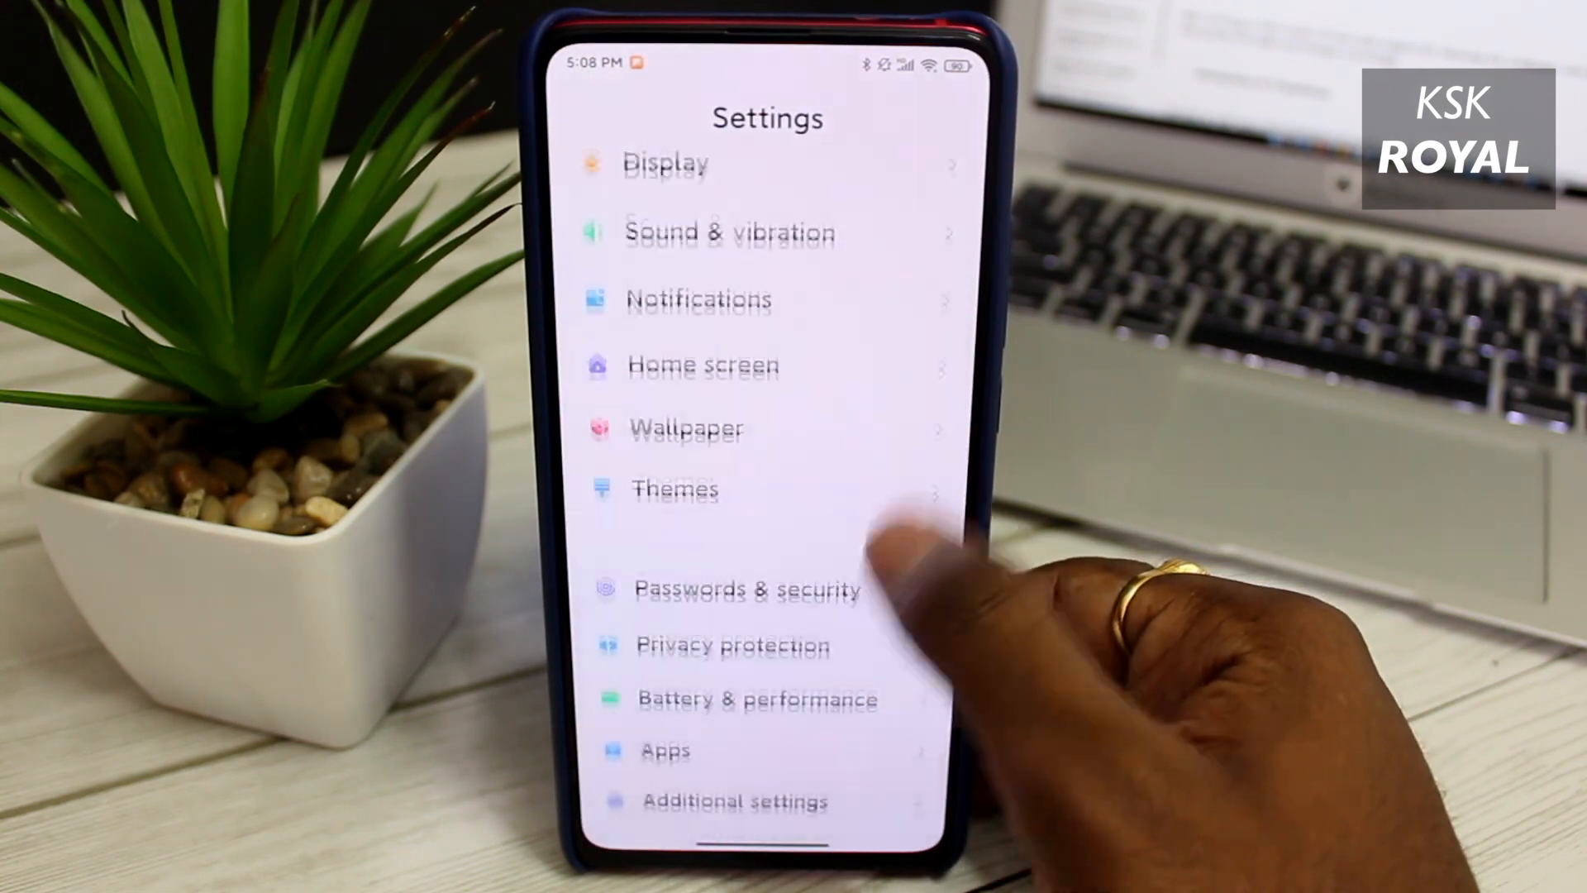
pyautogui.scroll(-3)
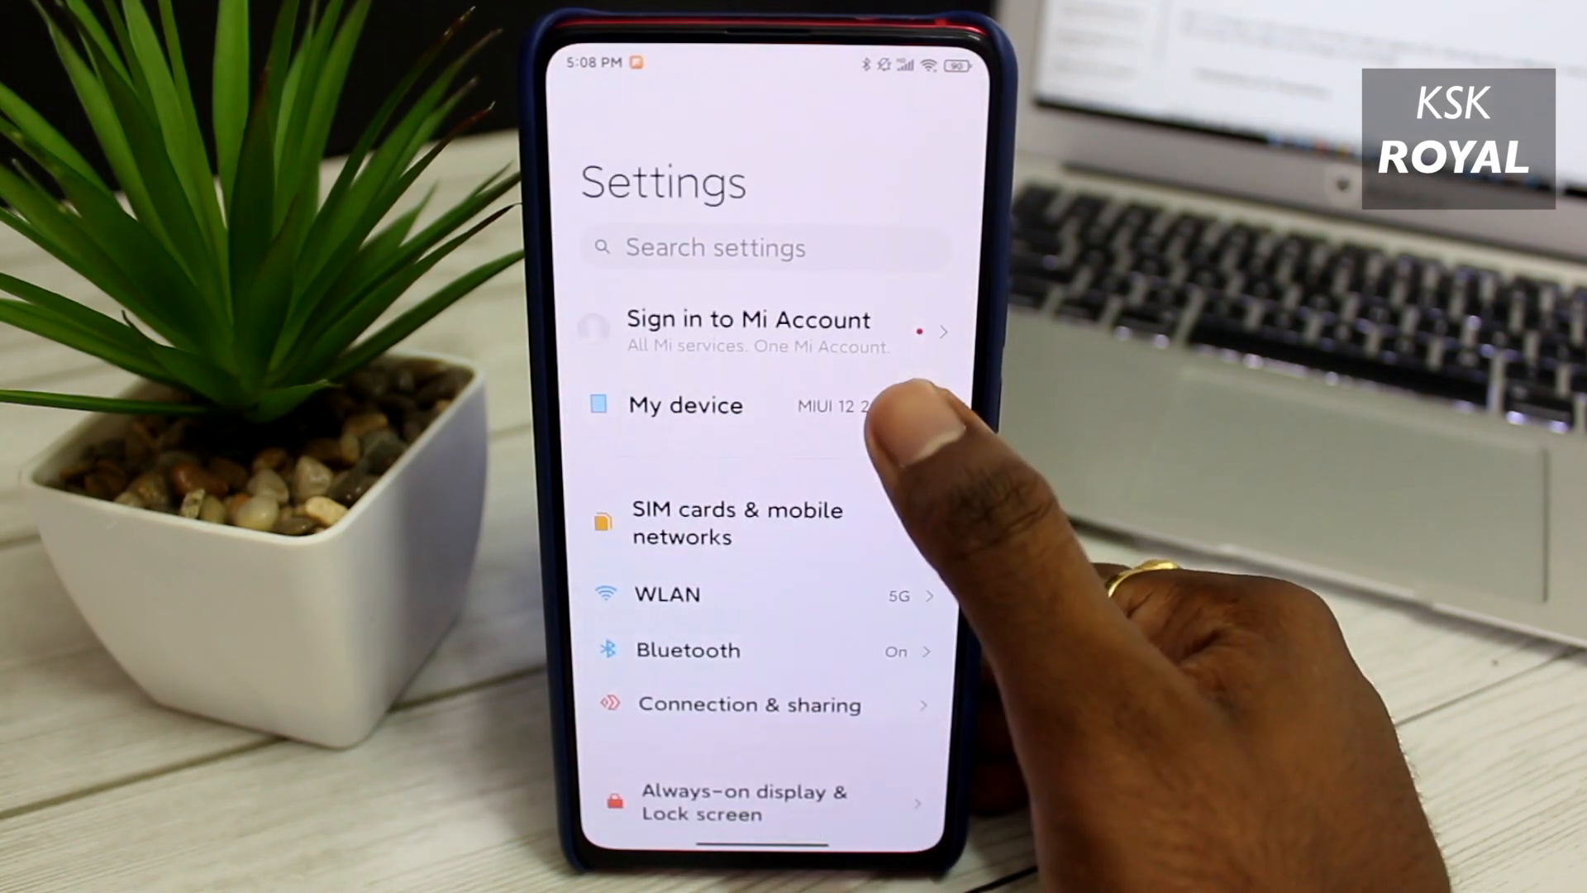
pyautogui.click(686, 405)
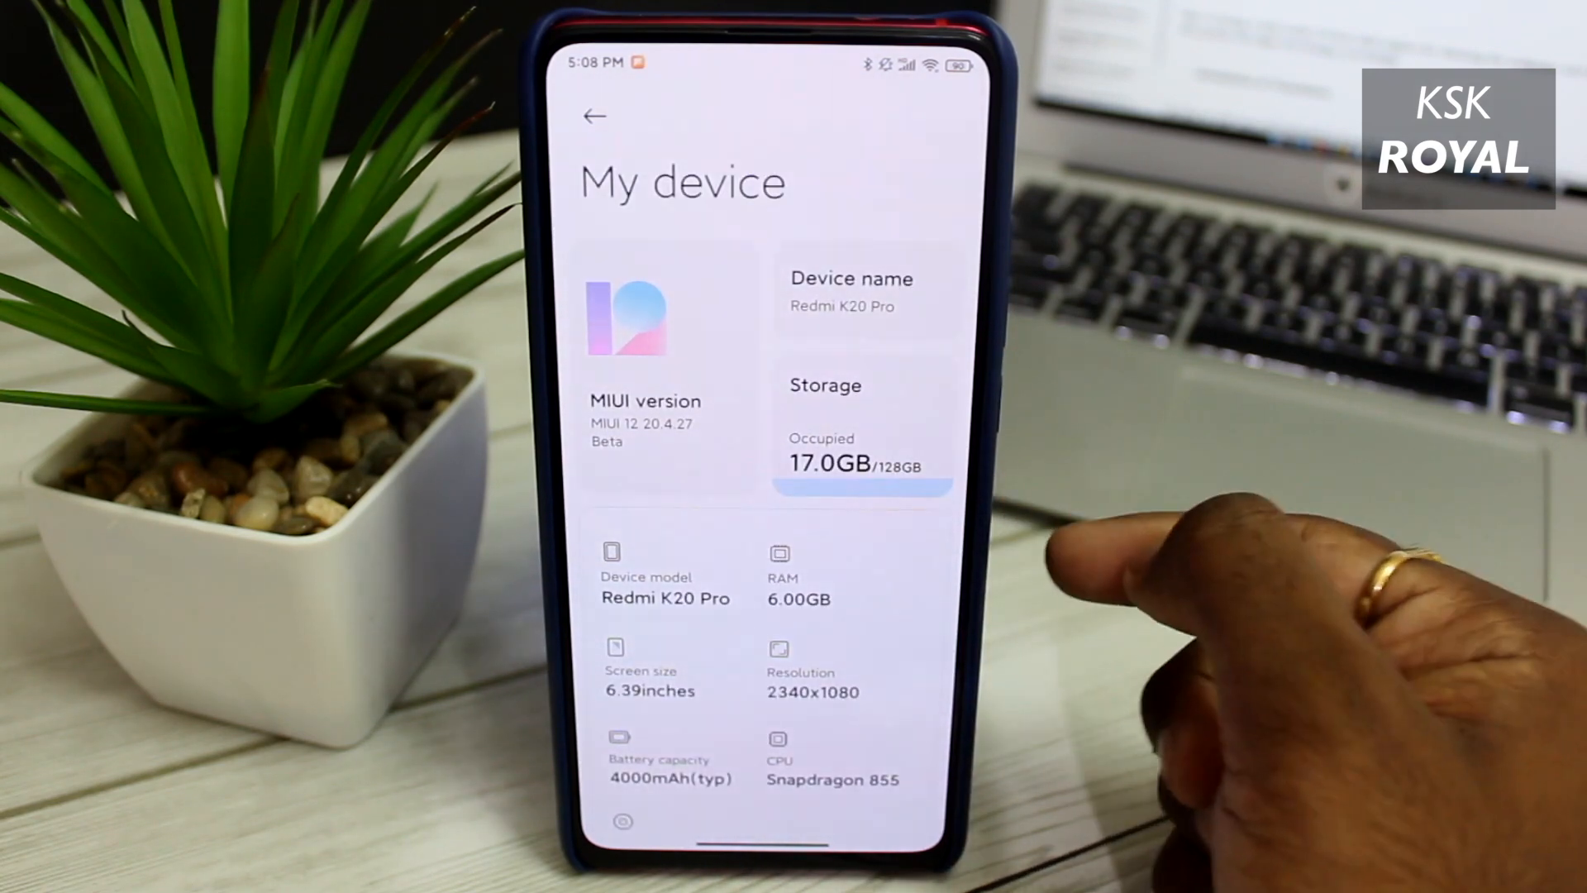
pyautogui.click(861, 446)
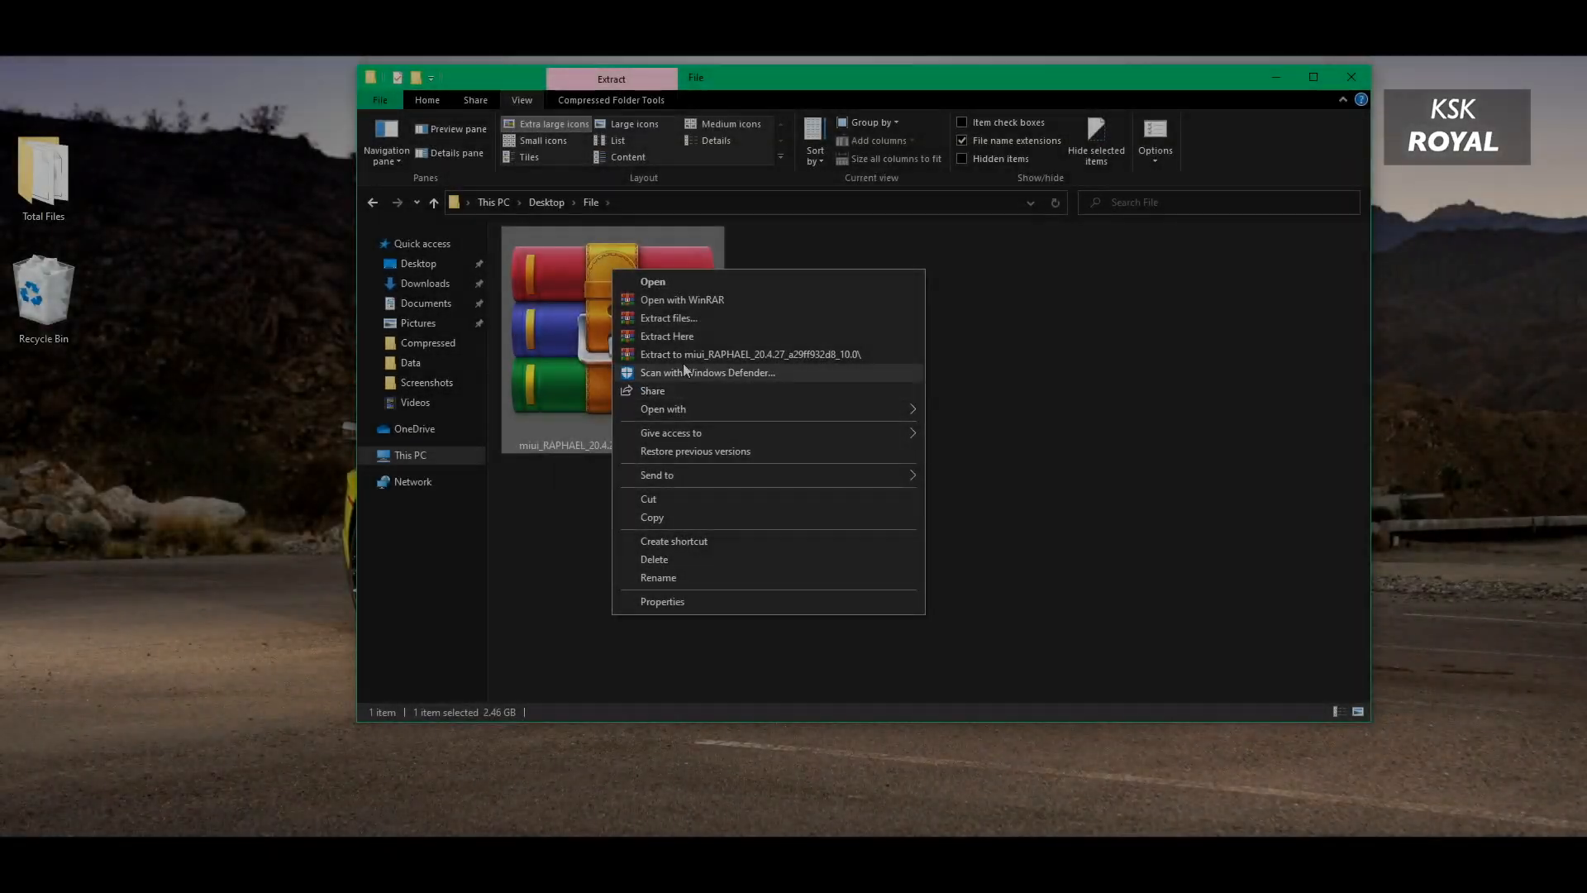
pyautogui.moveTo(739, 354)
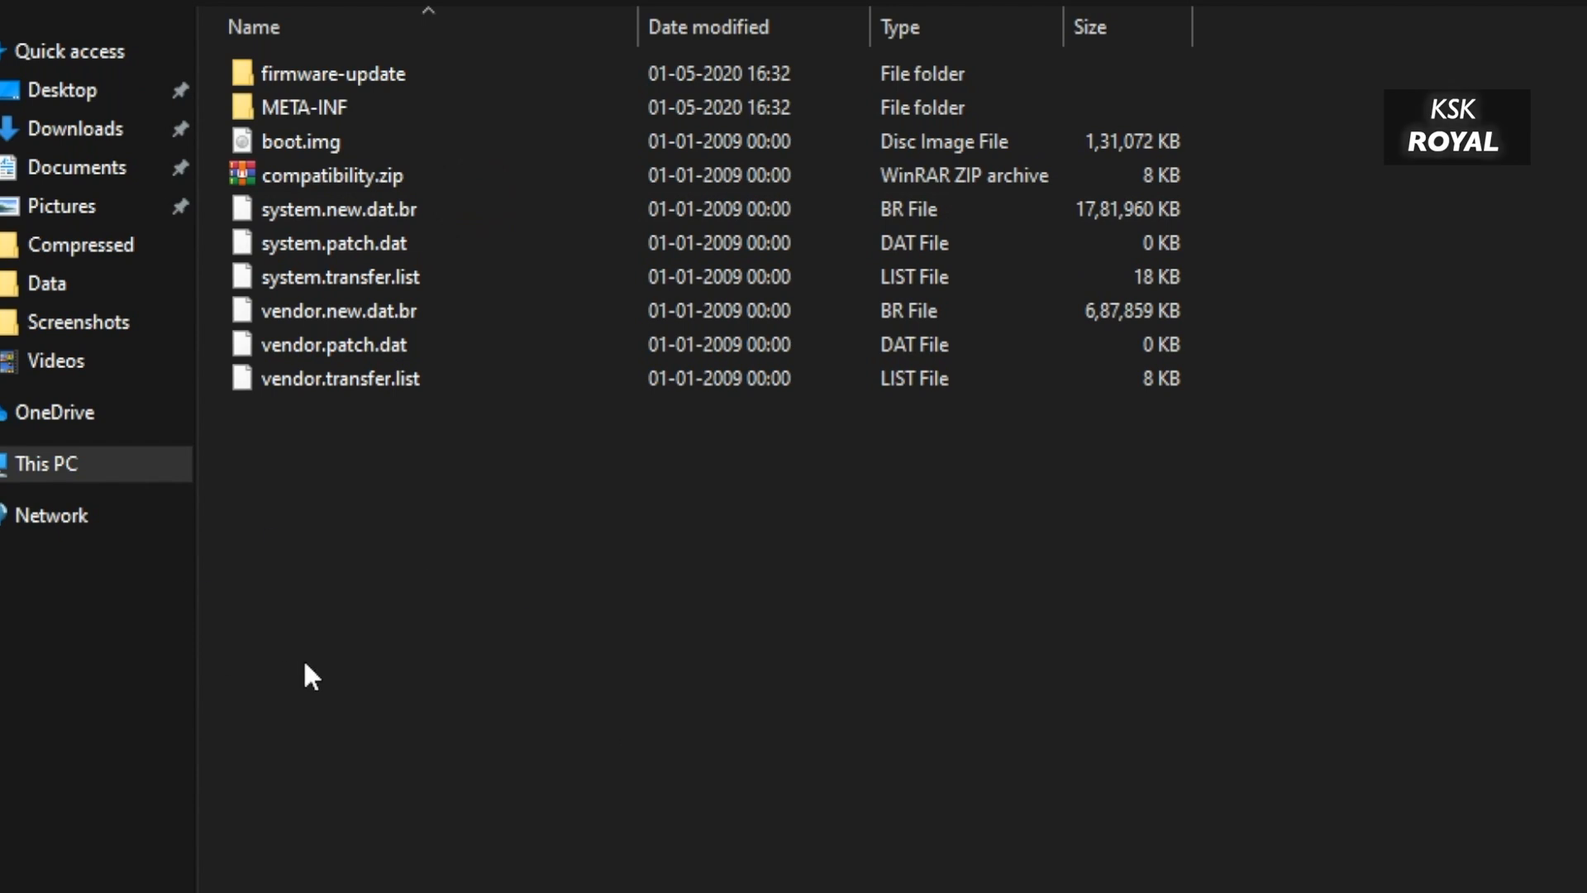
# Step: Browse the extracted ROM through META-INF and its google subfolder toward updater-script
pyautogui.click(303, 108)
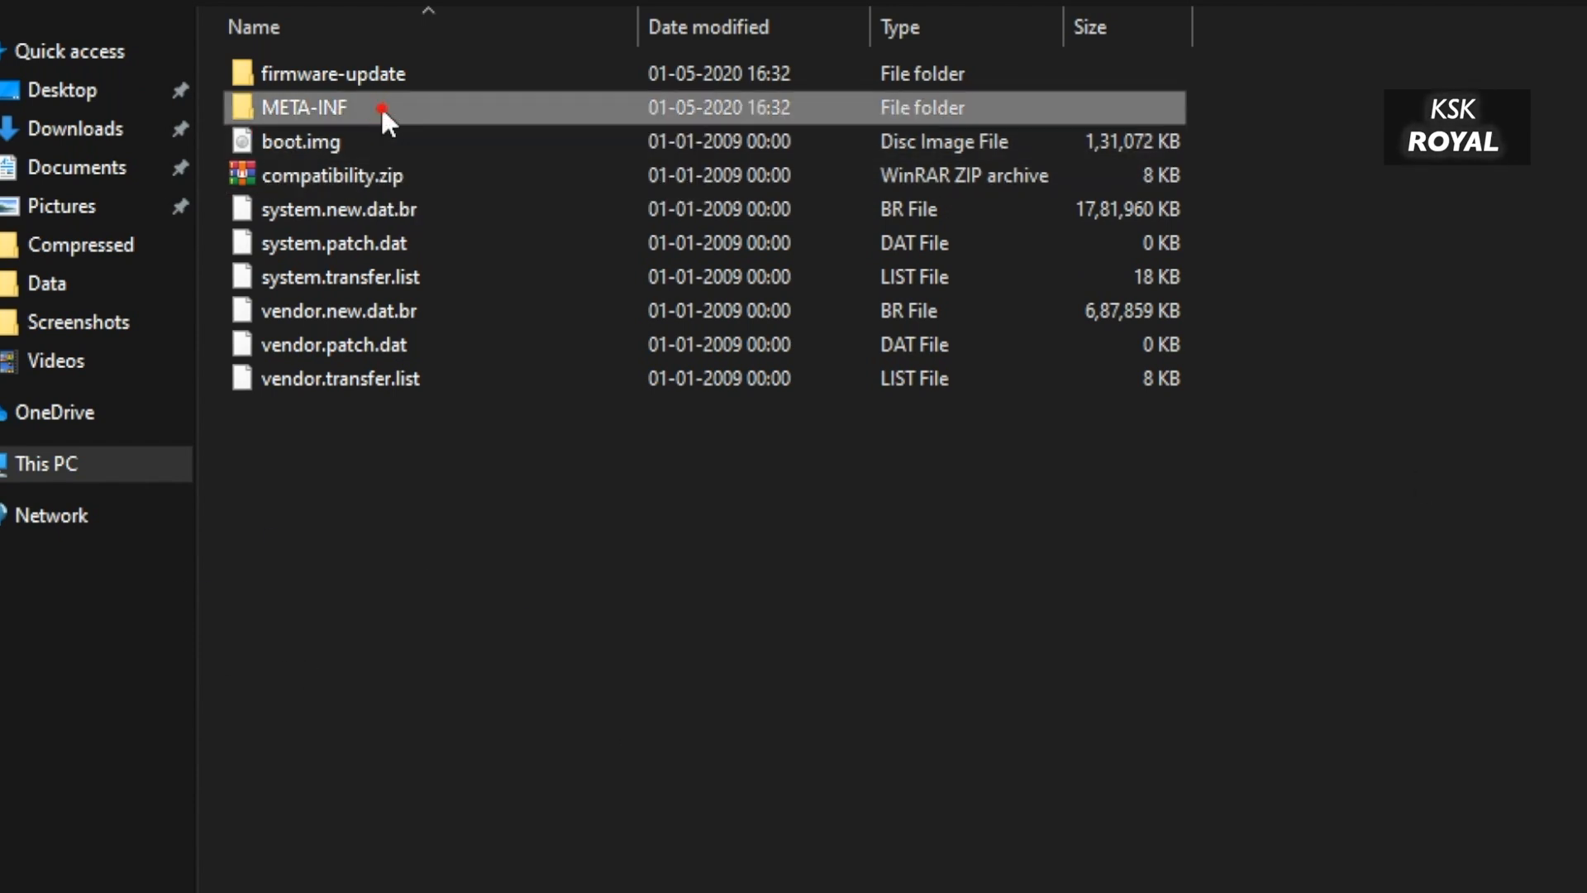
pyautogui.doubleClick(303, 108)
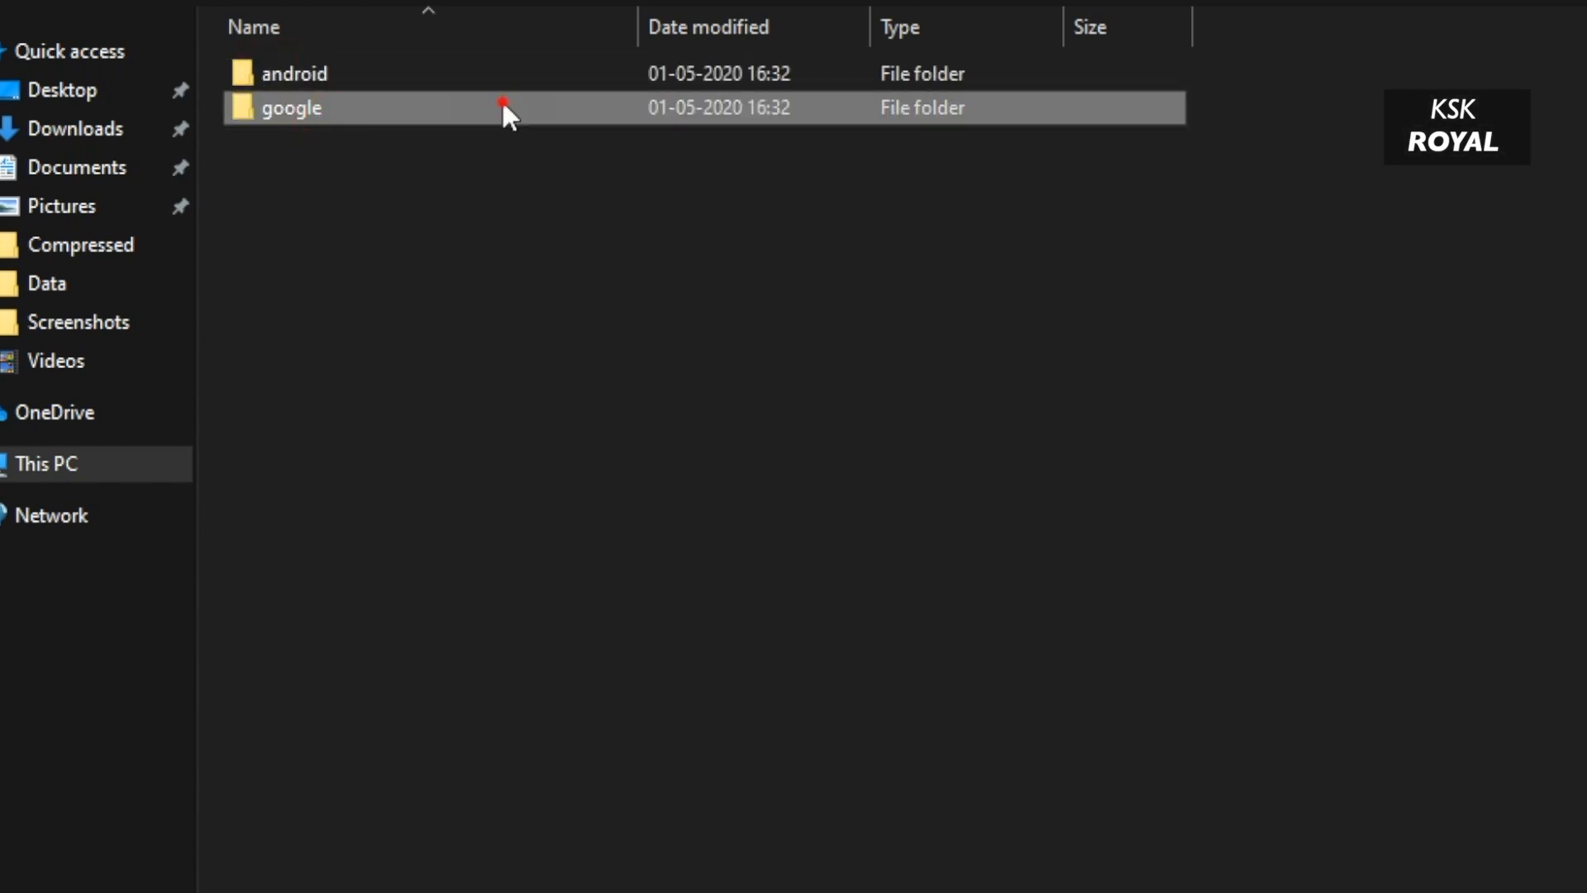
pyautogui.doubleClick(290, 108)
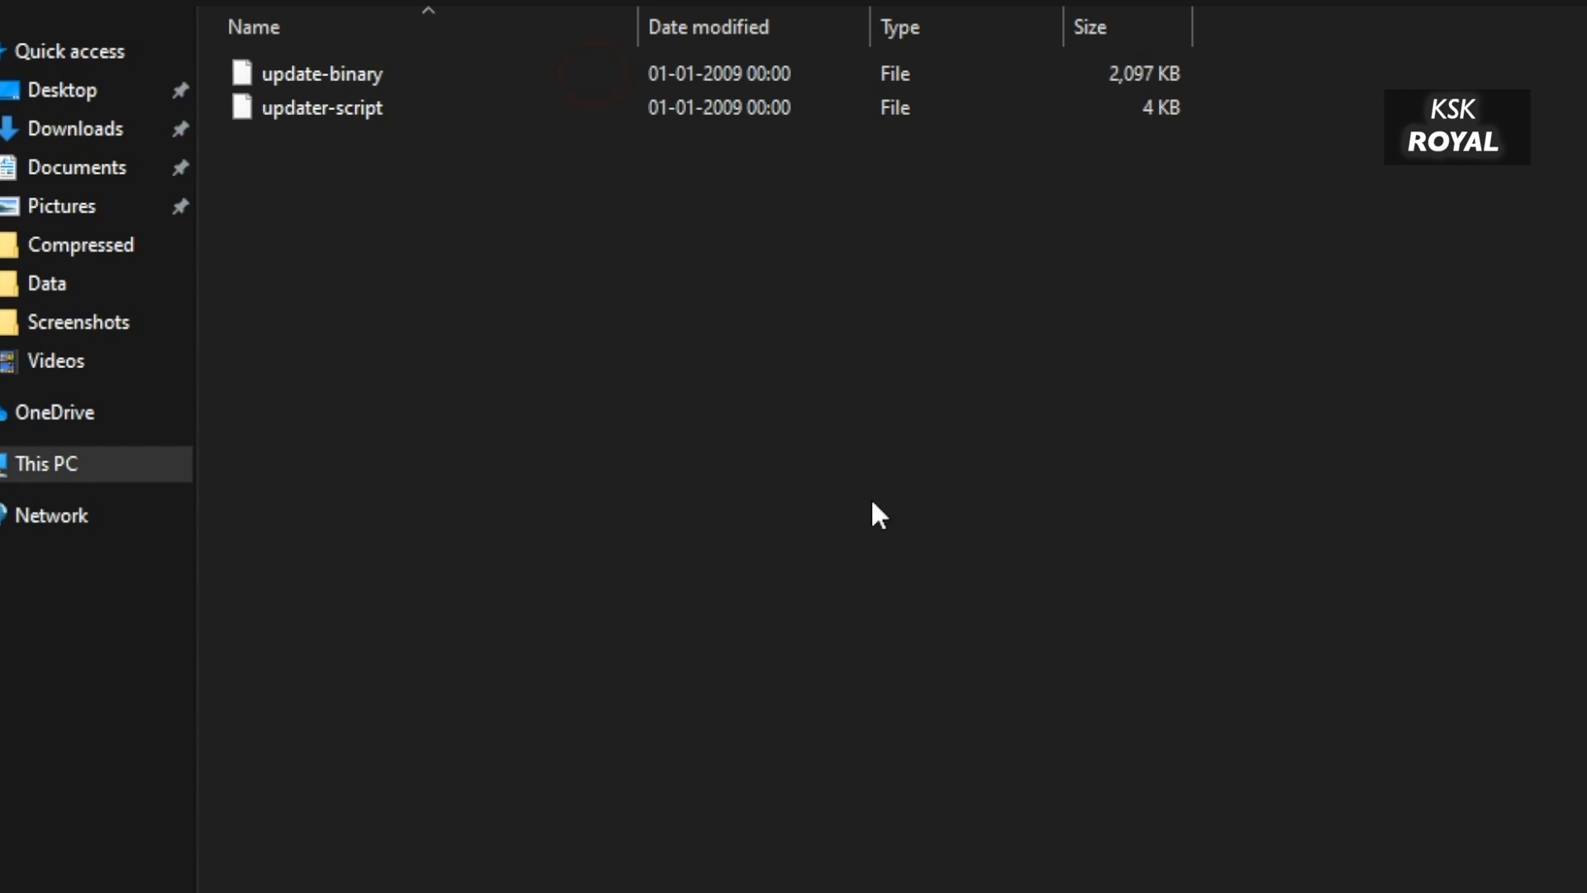
pyautogui.moveTo(496, 109)
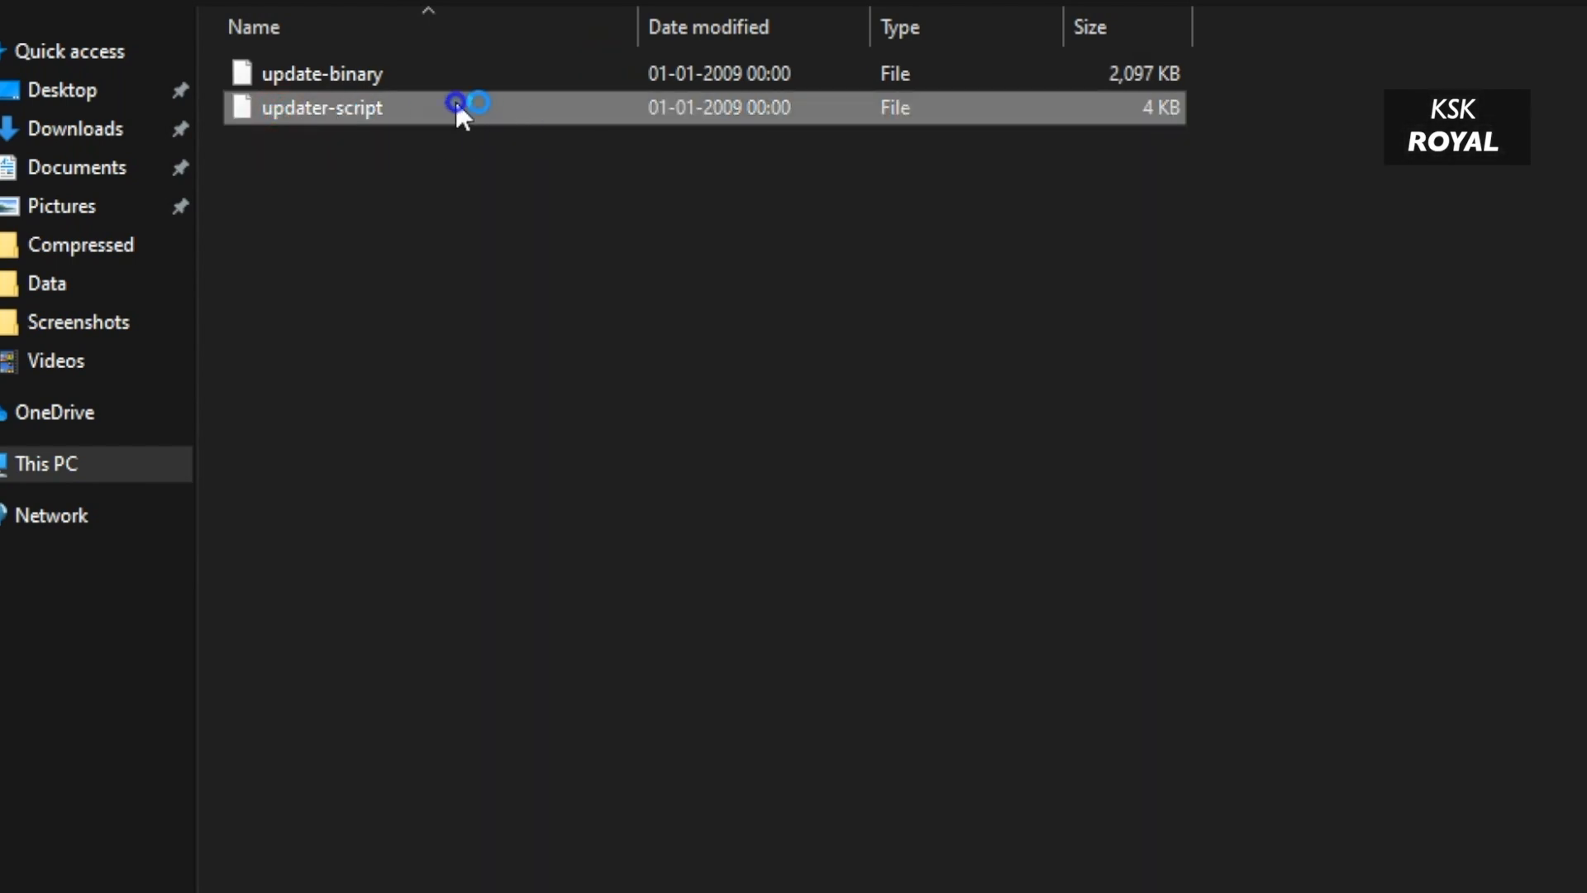
pyautogui.moveTo(519, 135)
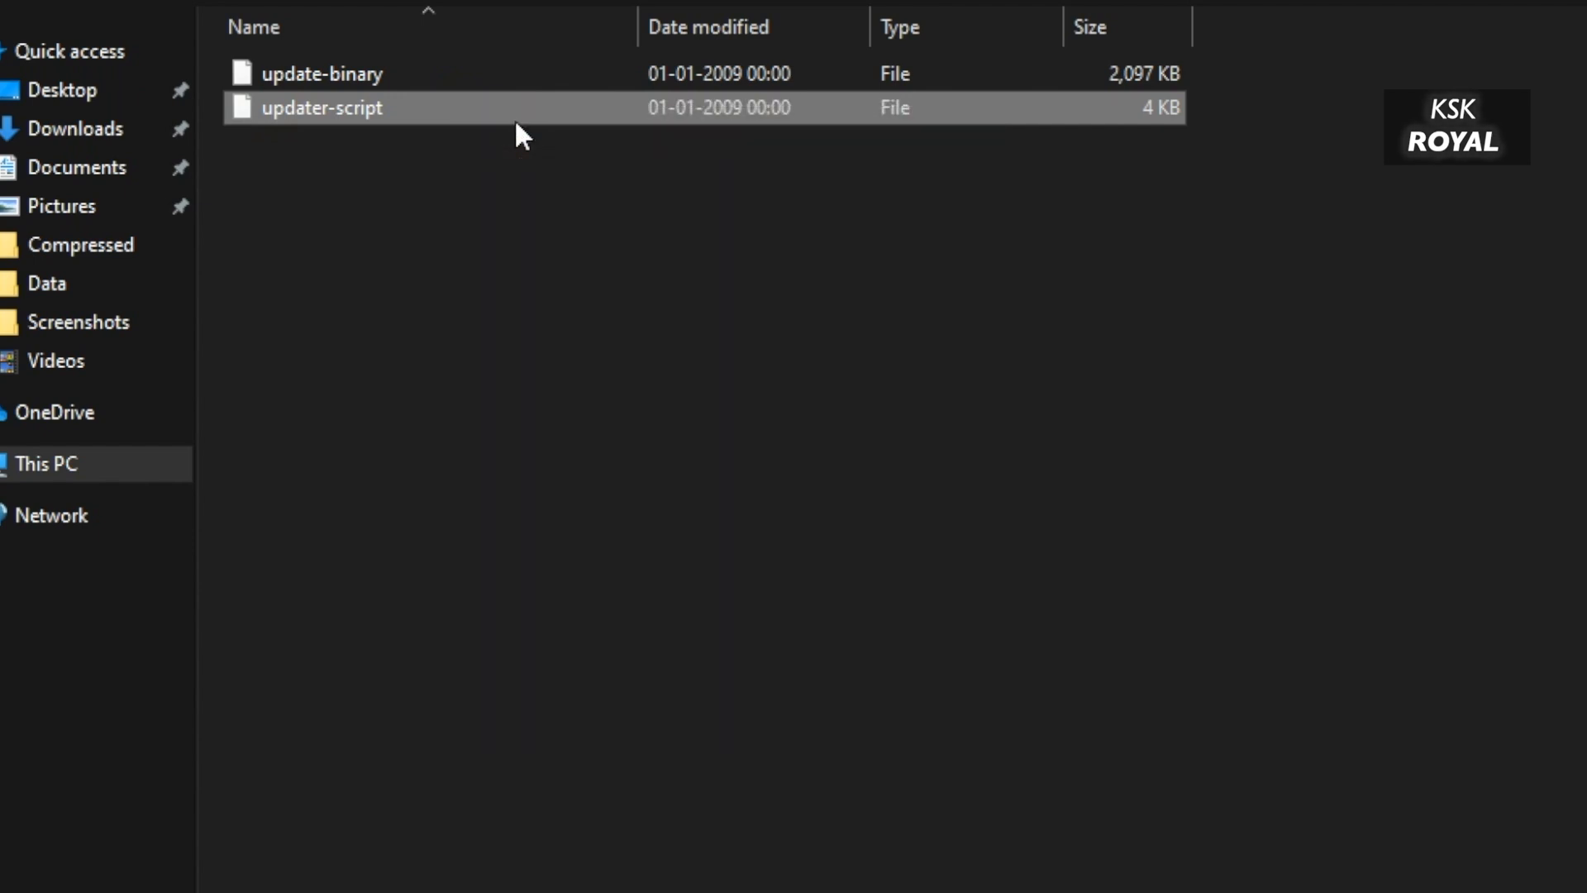
# Step: Open updater-script in Notepad, review its contents, save and close it
pyautogui.doubleClick(321, 107)
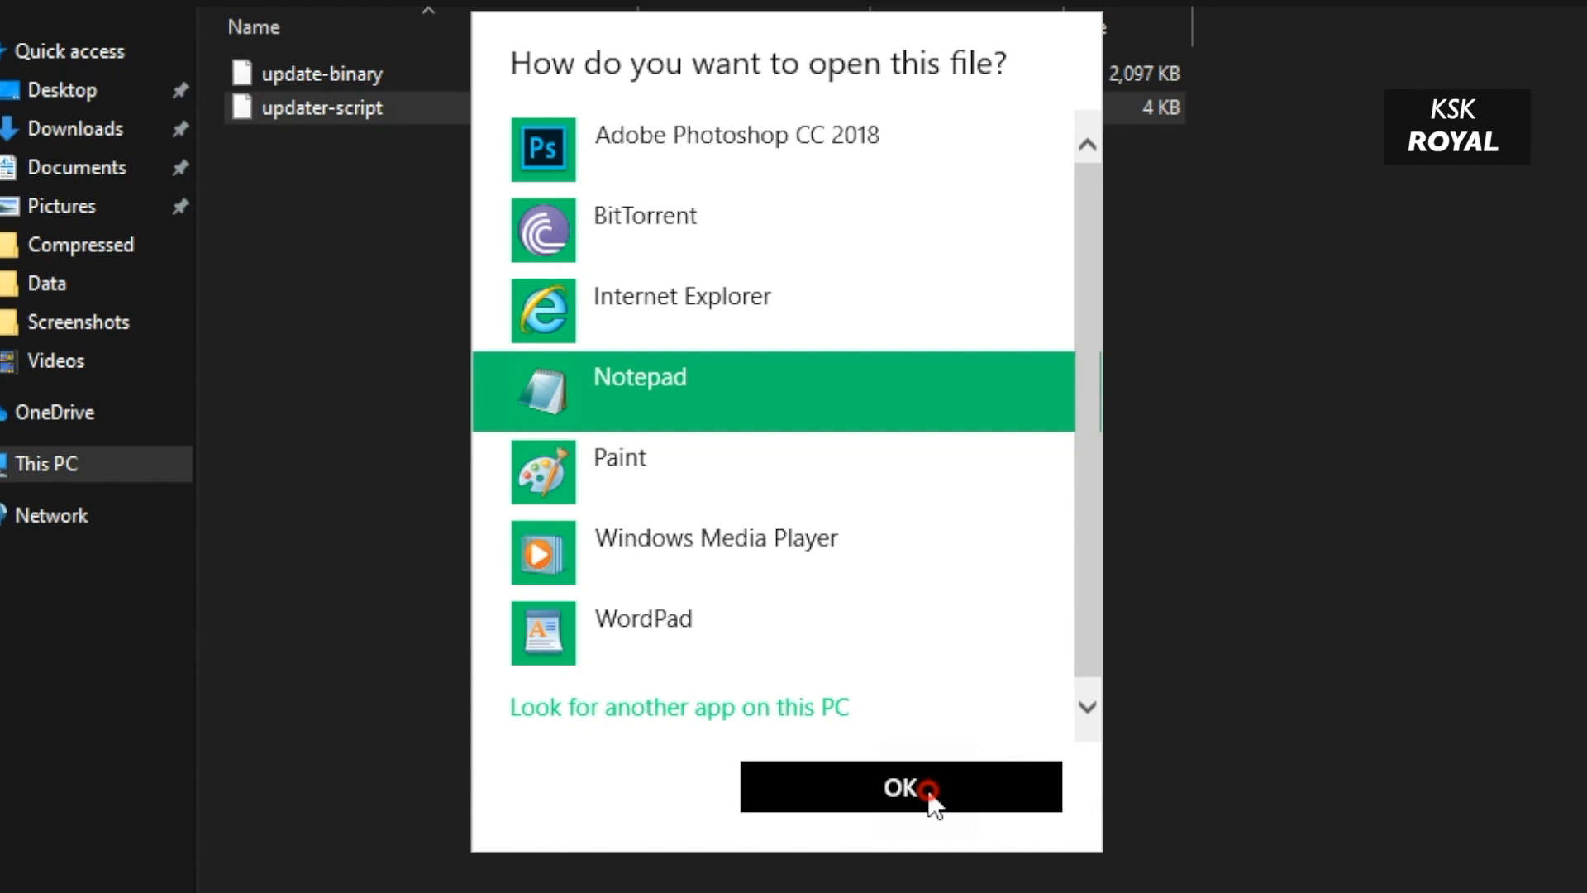
pyautogui.click(898, 787)
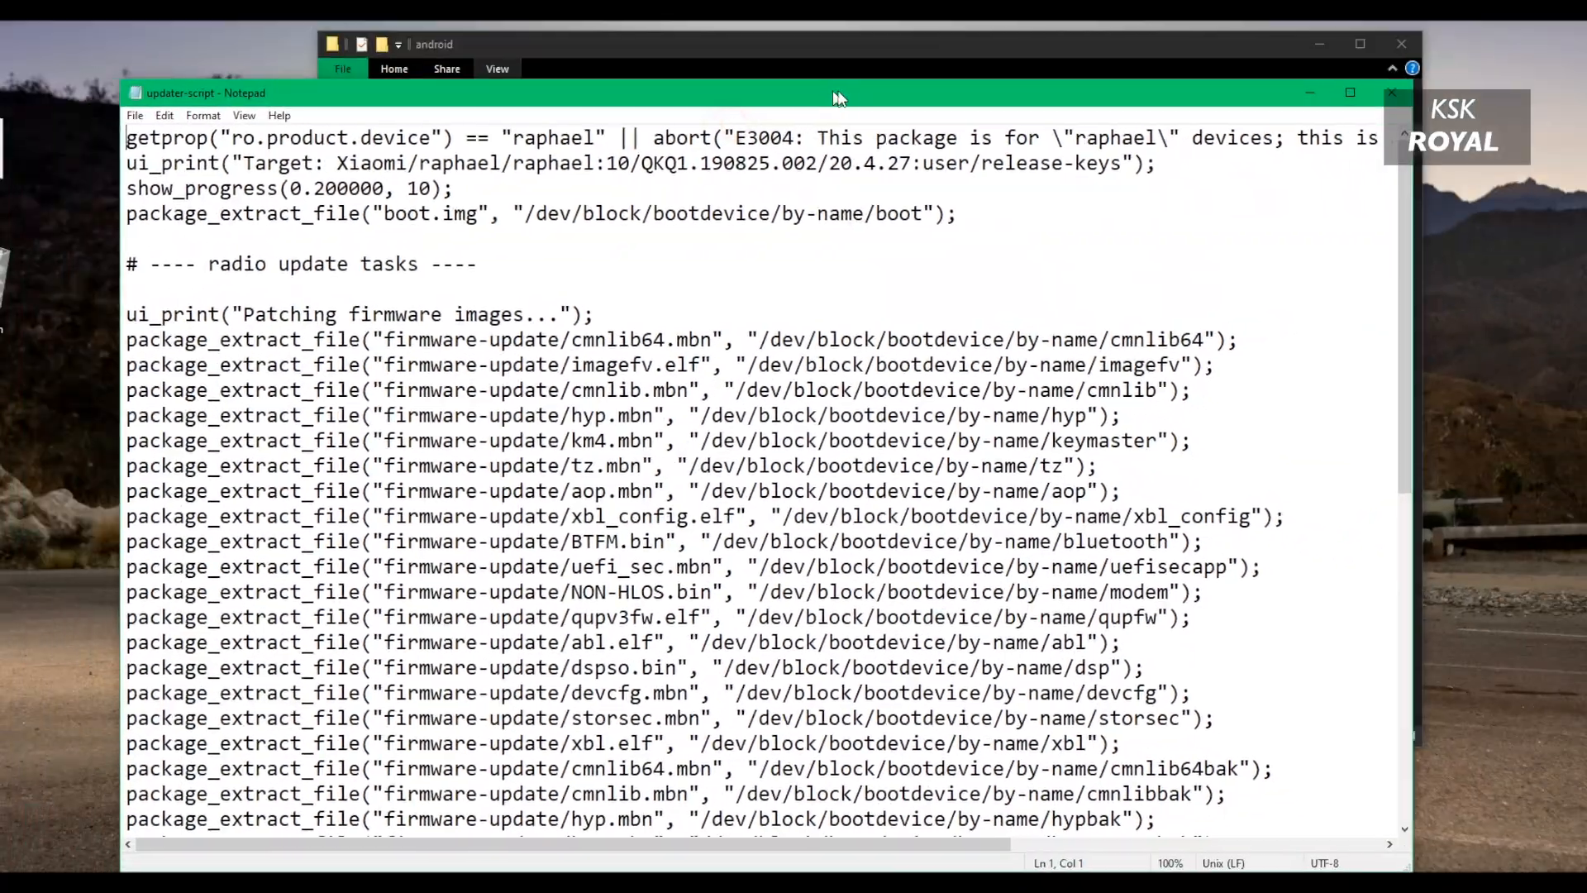
pyautogui.click(497, 68)
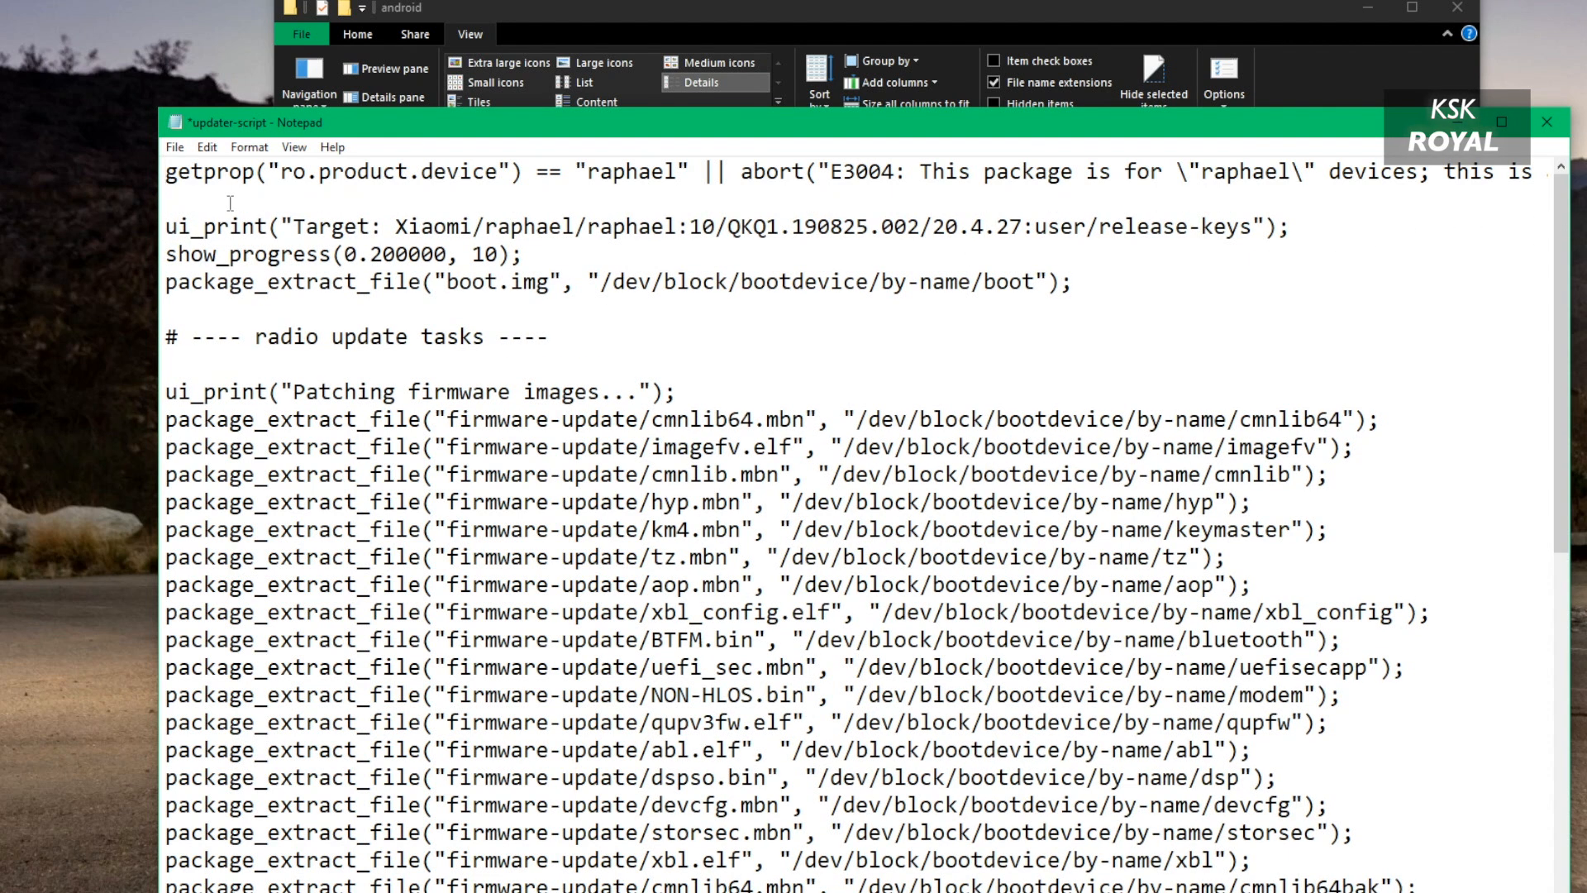
pyautogui.hscroll(3)
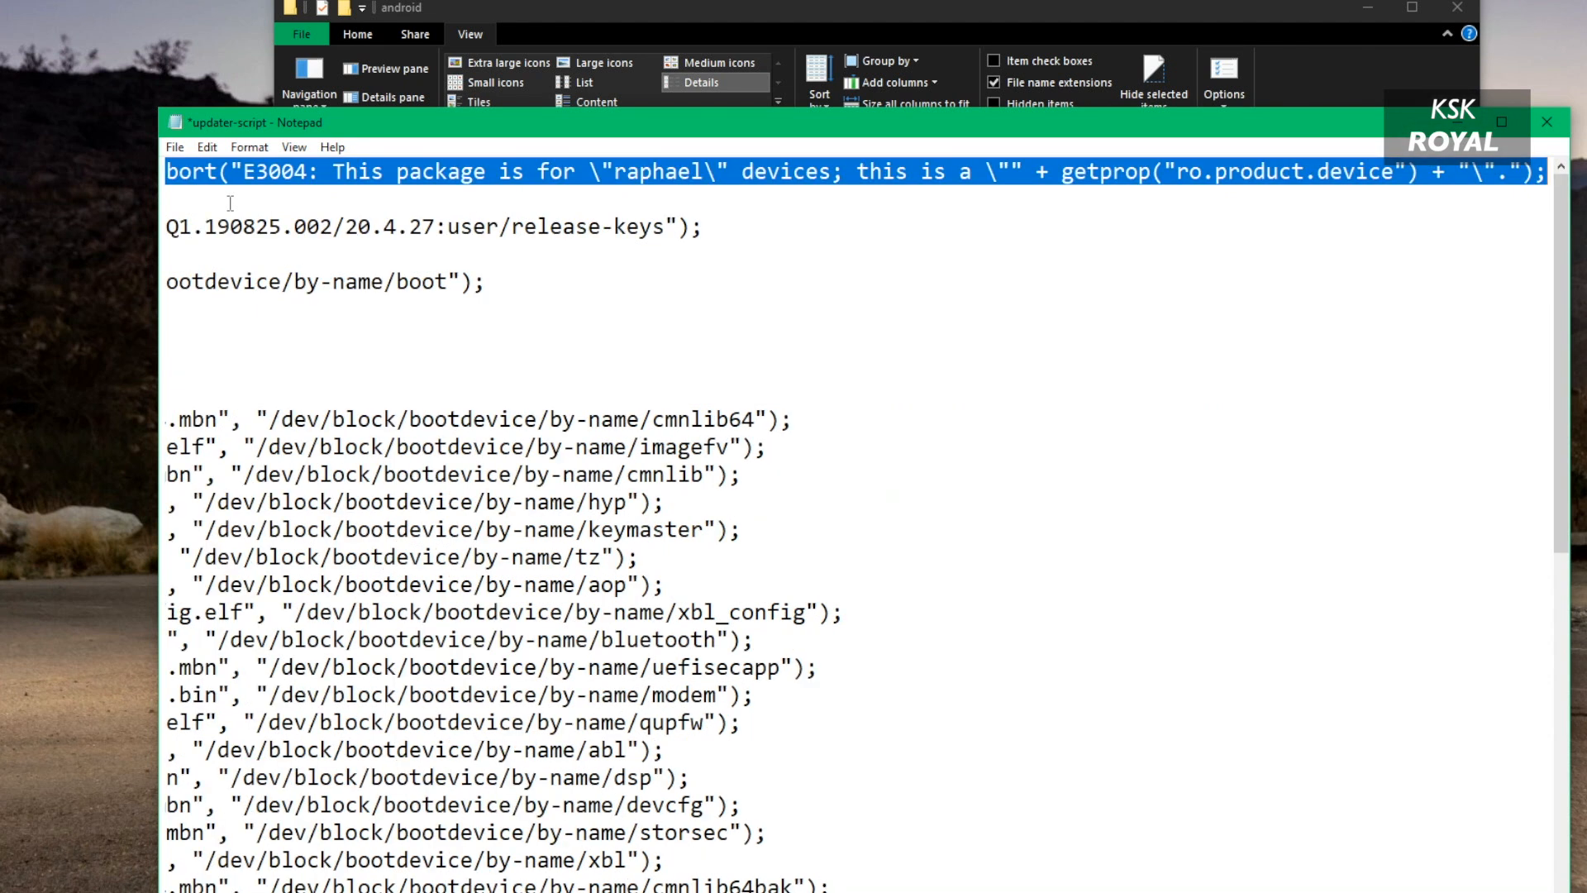
pyautogui.moveTo(759, 126)
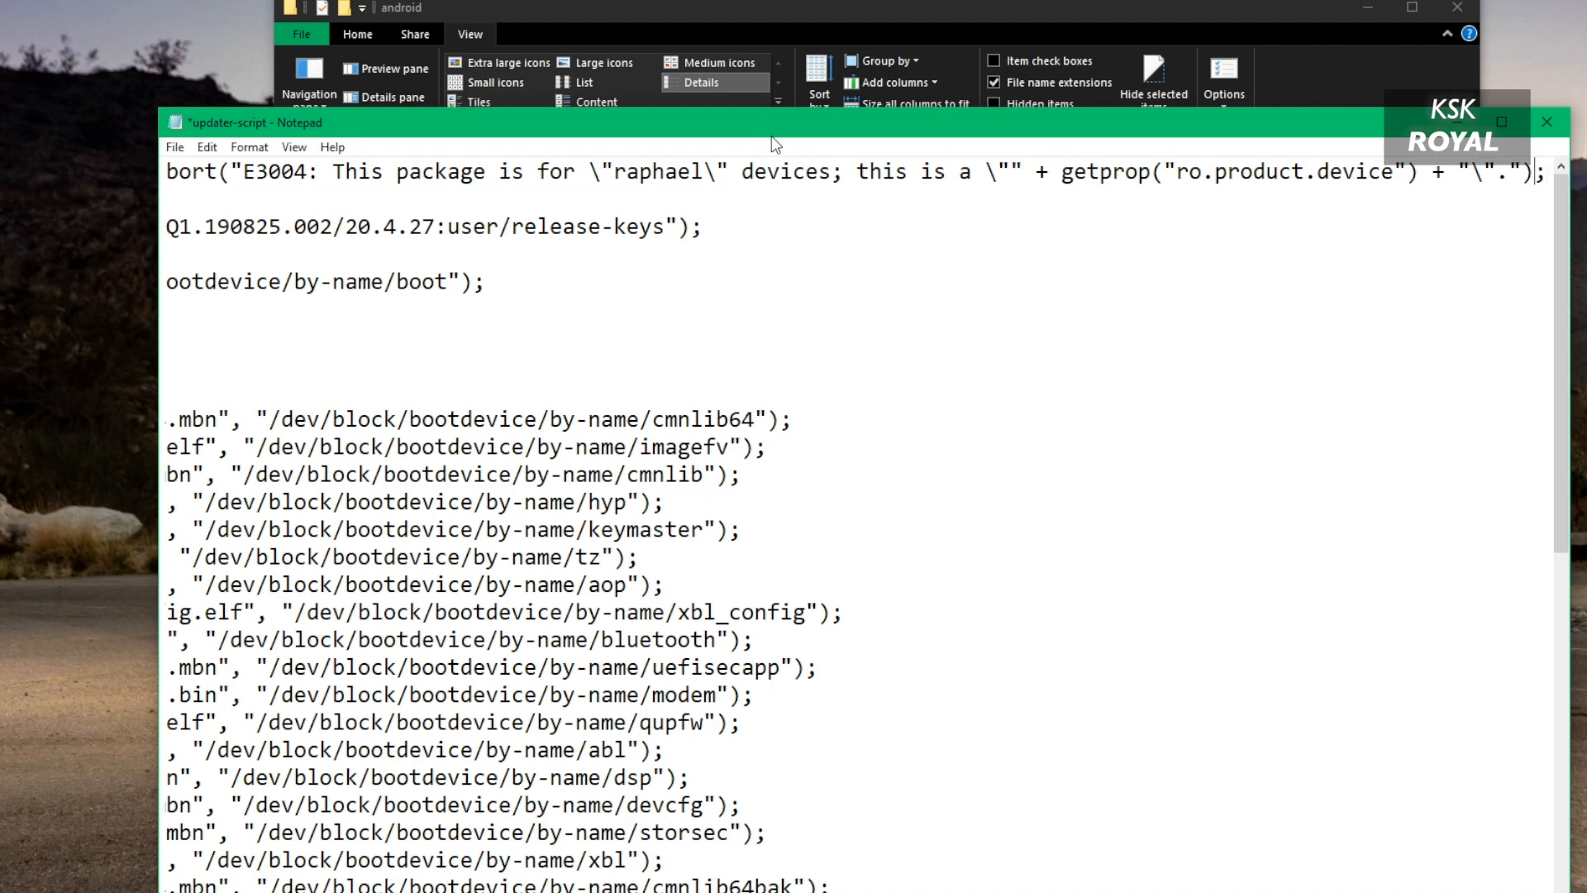
pyautogui.hscroll(-3)
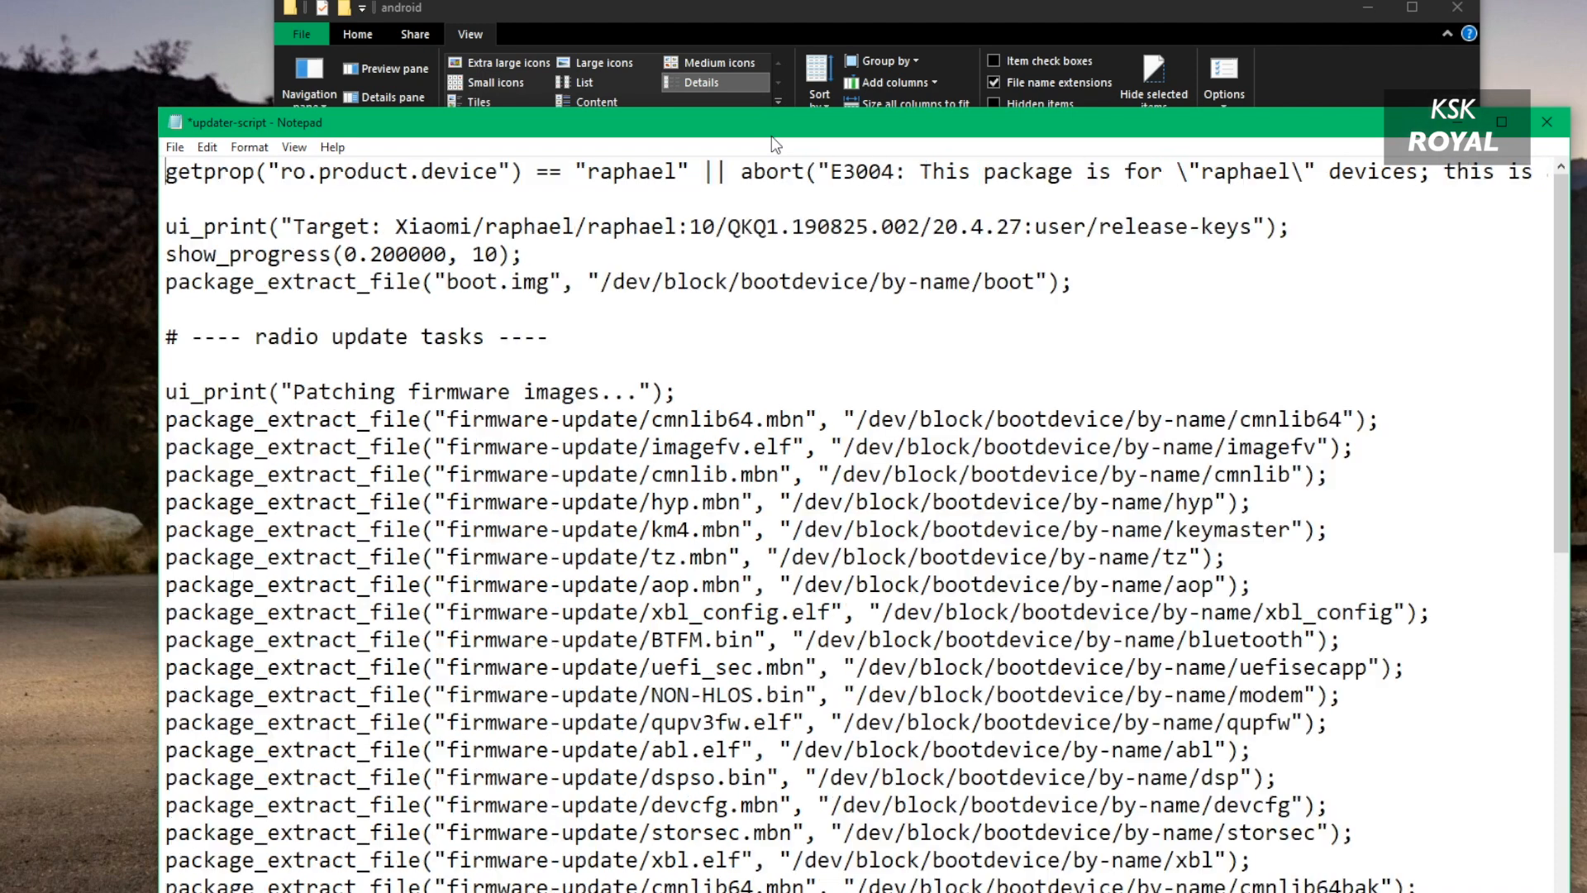
pyautogui.hscroll(3)
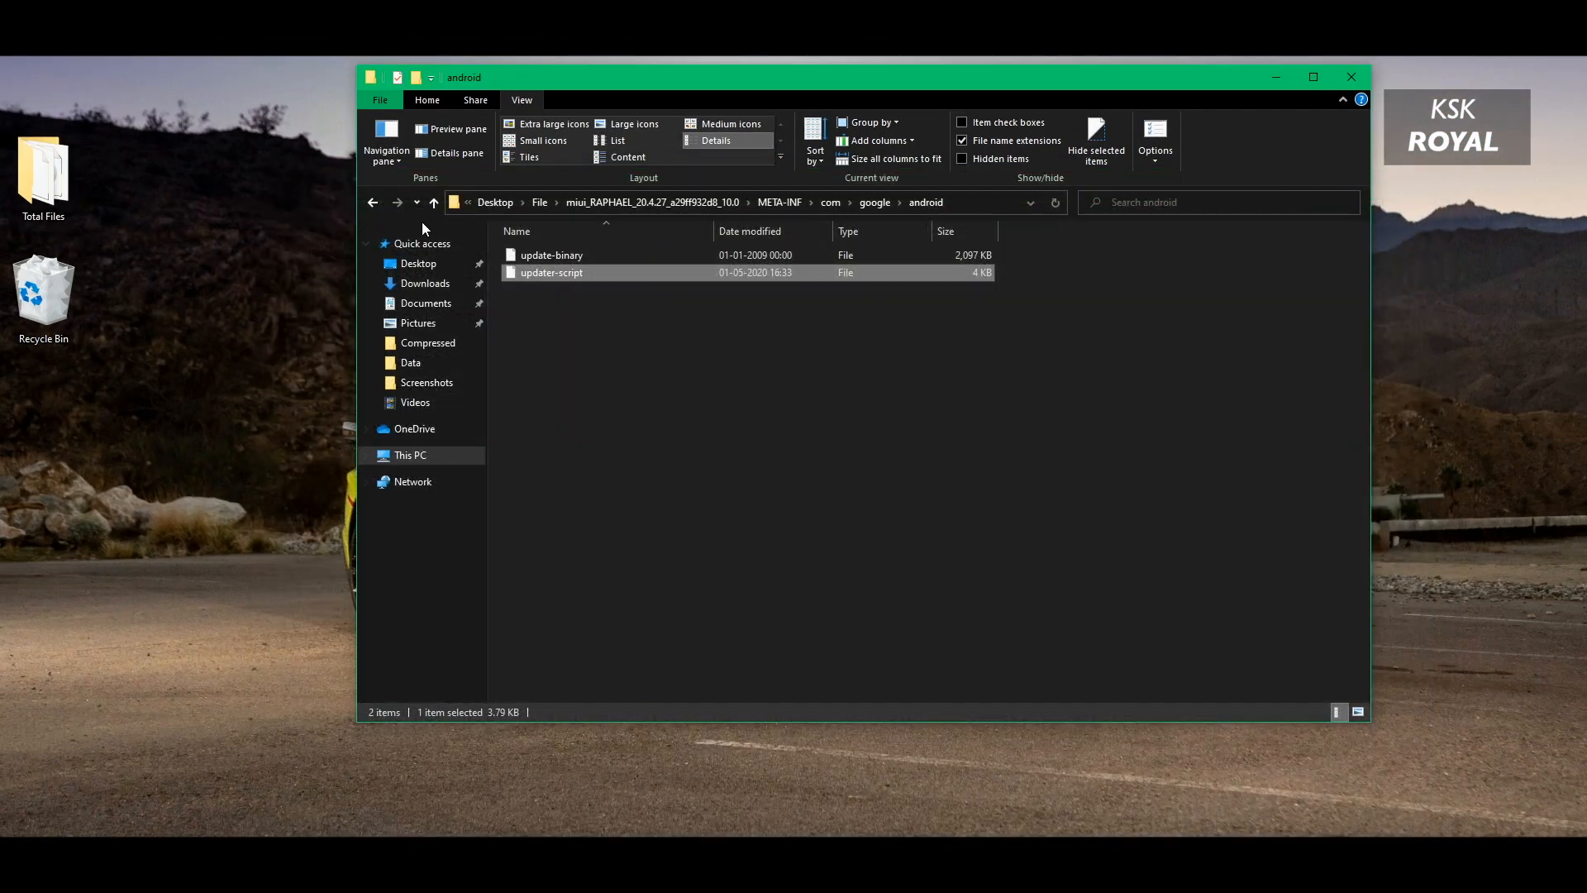
# Step: Return to the miui_RAPHAEL folder and send all its contents to WinRAR's Add to archive
pyautogui.click(374, 203)
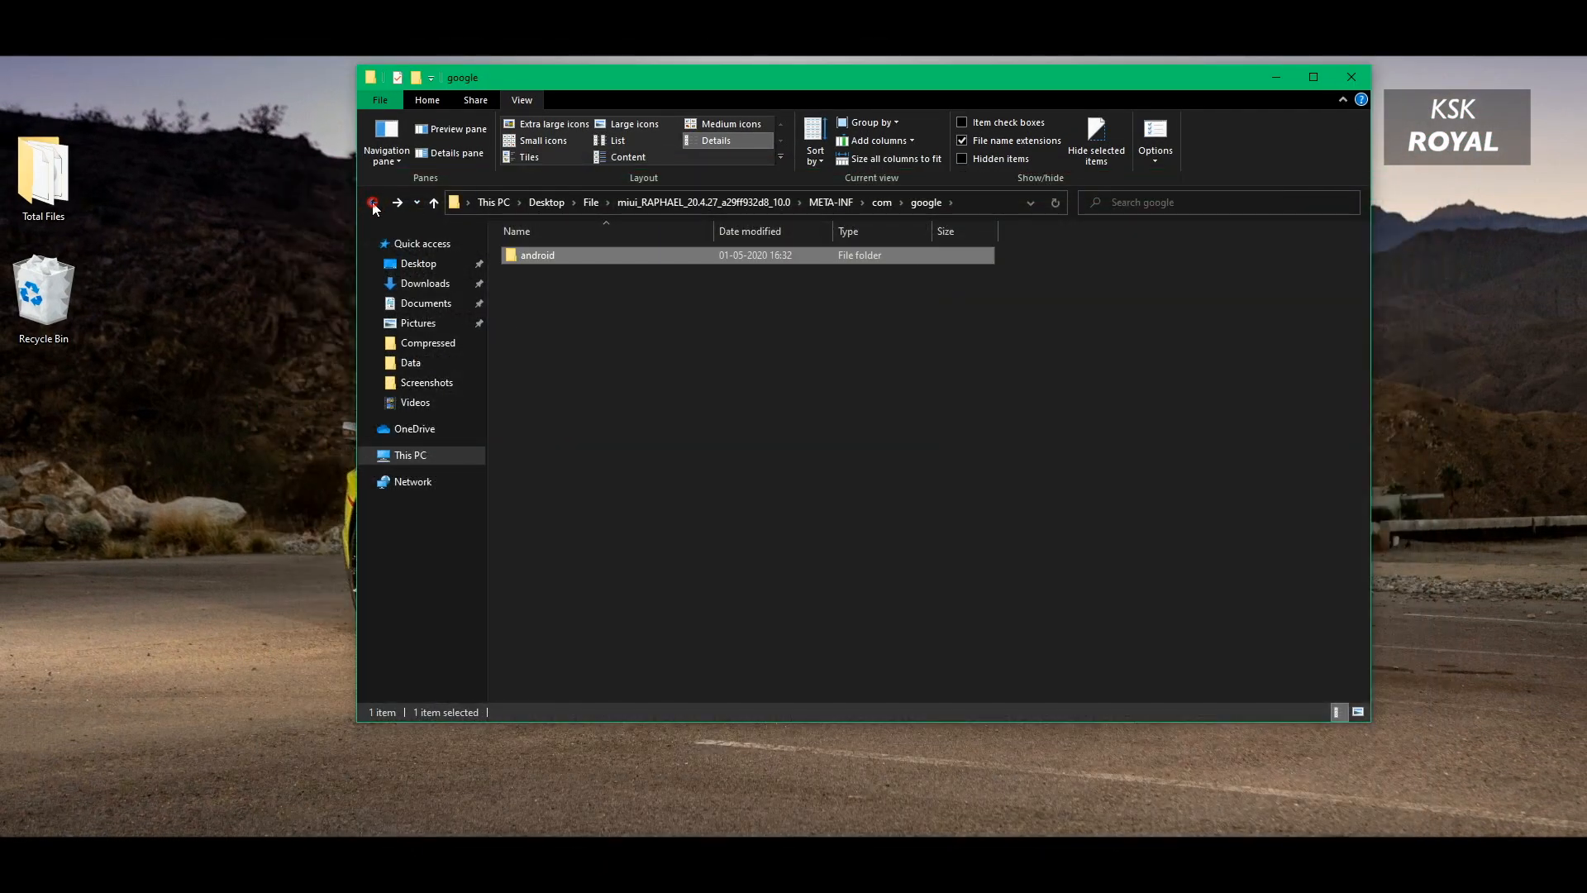
pyautogui.click(374, 205)
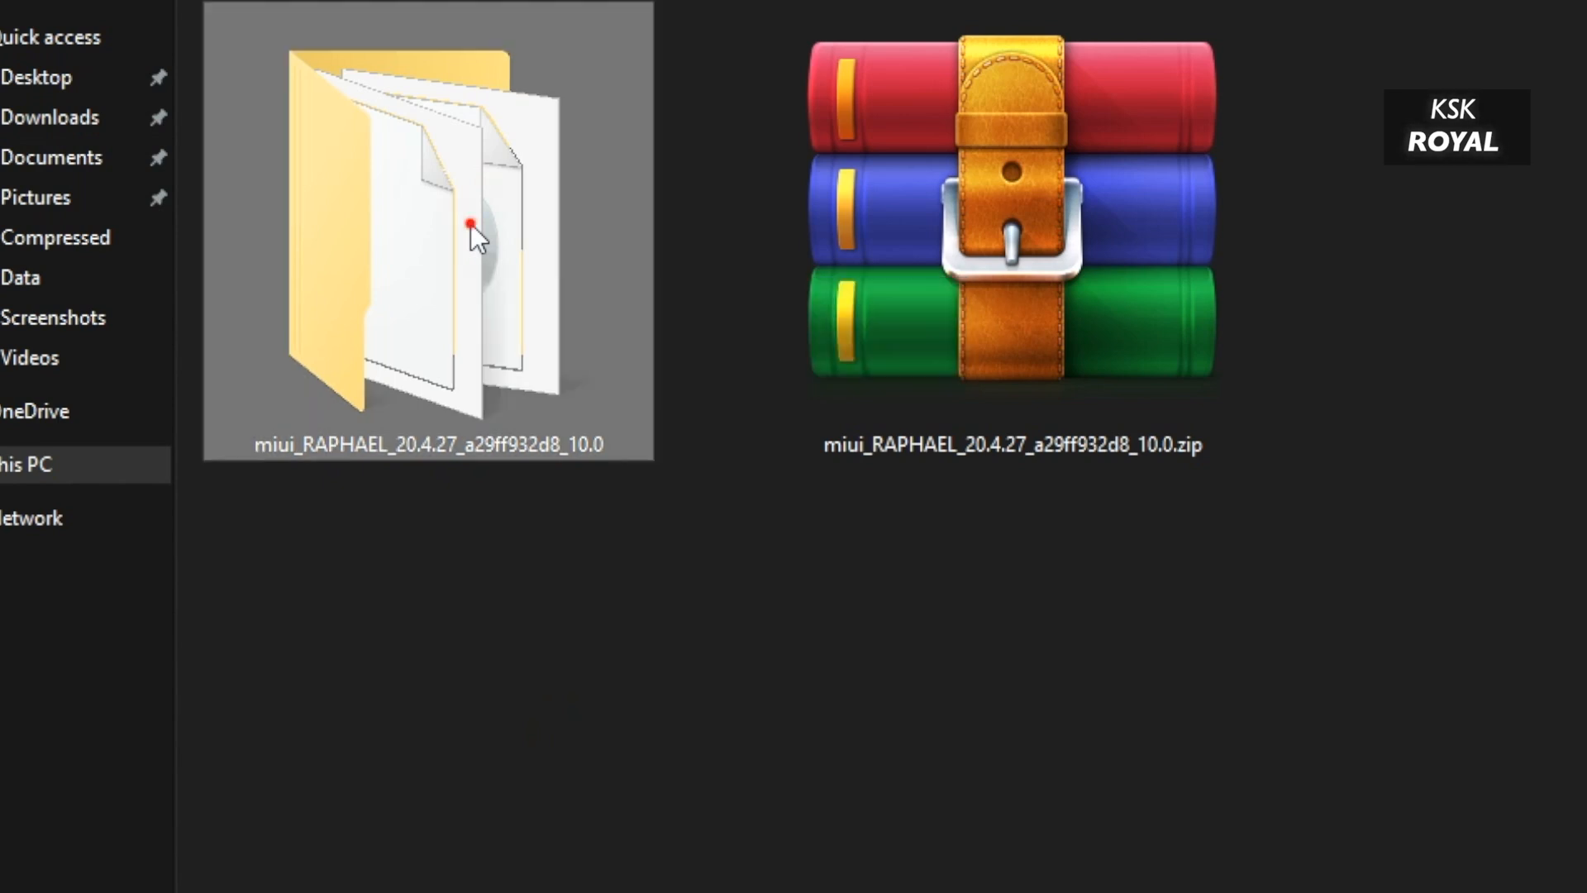
pyautogui.doubleClick(425, 228)
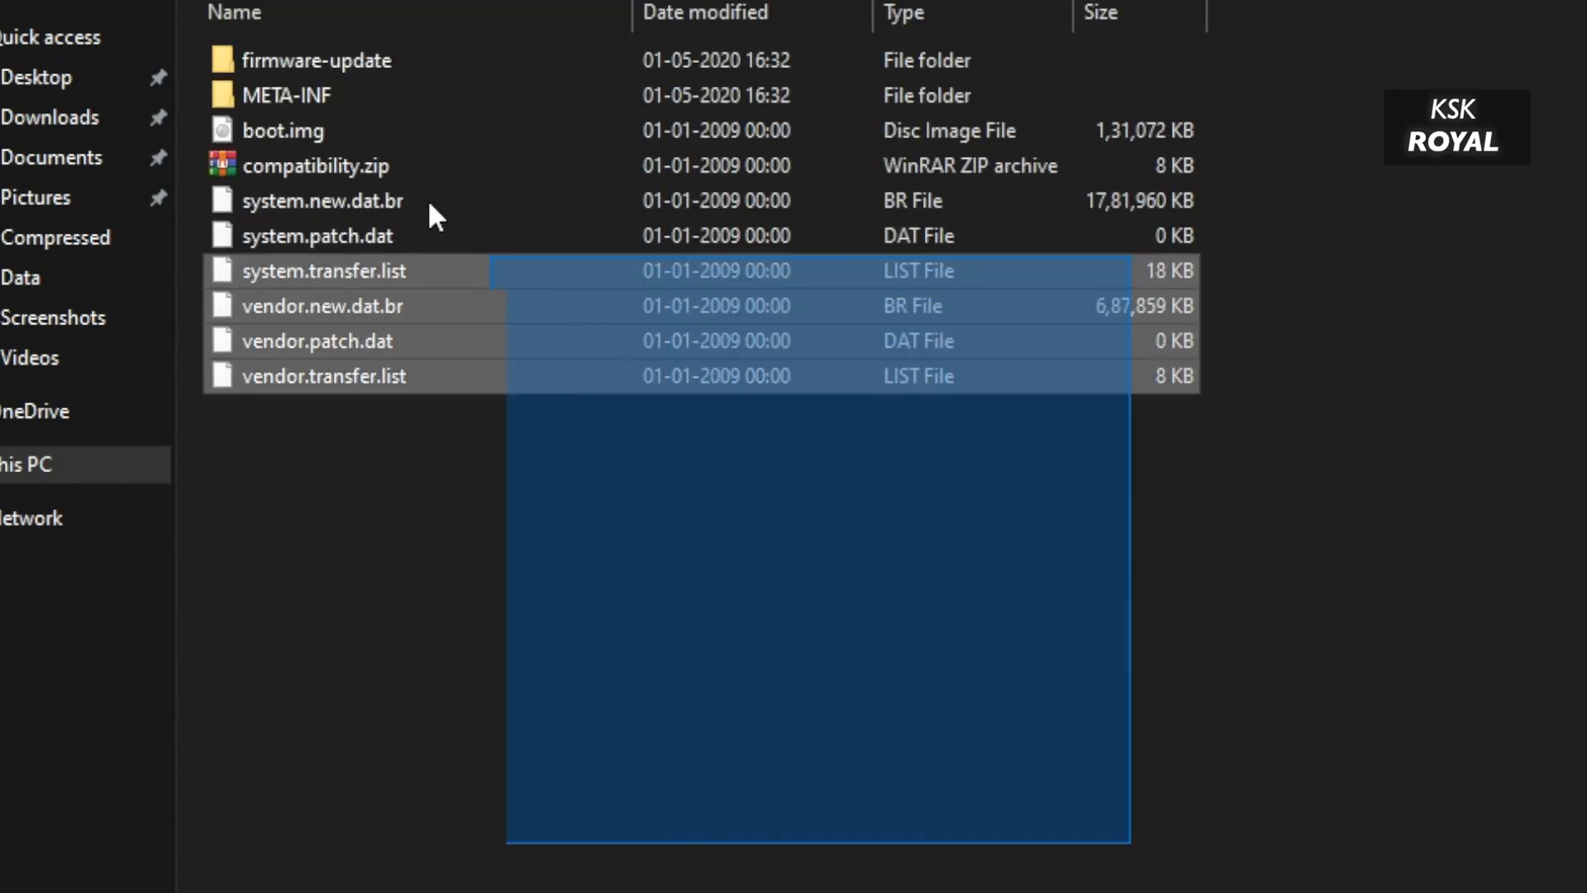
pyautogui.click(496, 303)
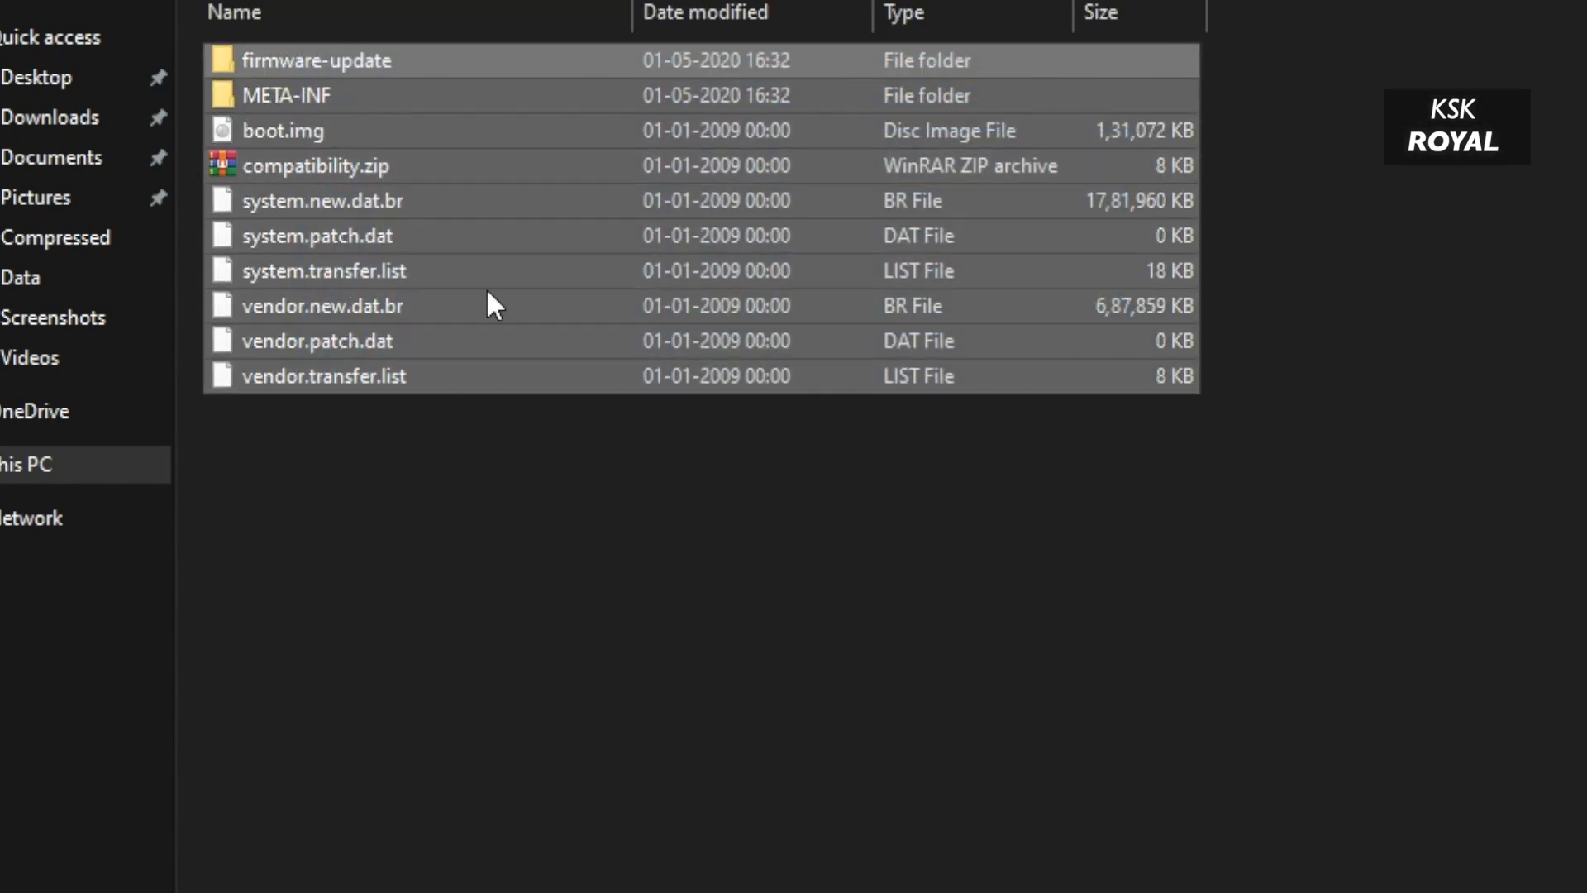
pyautogui.rightClick(287, 95)
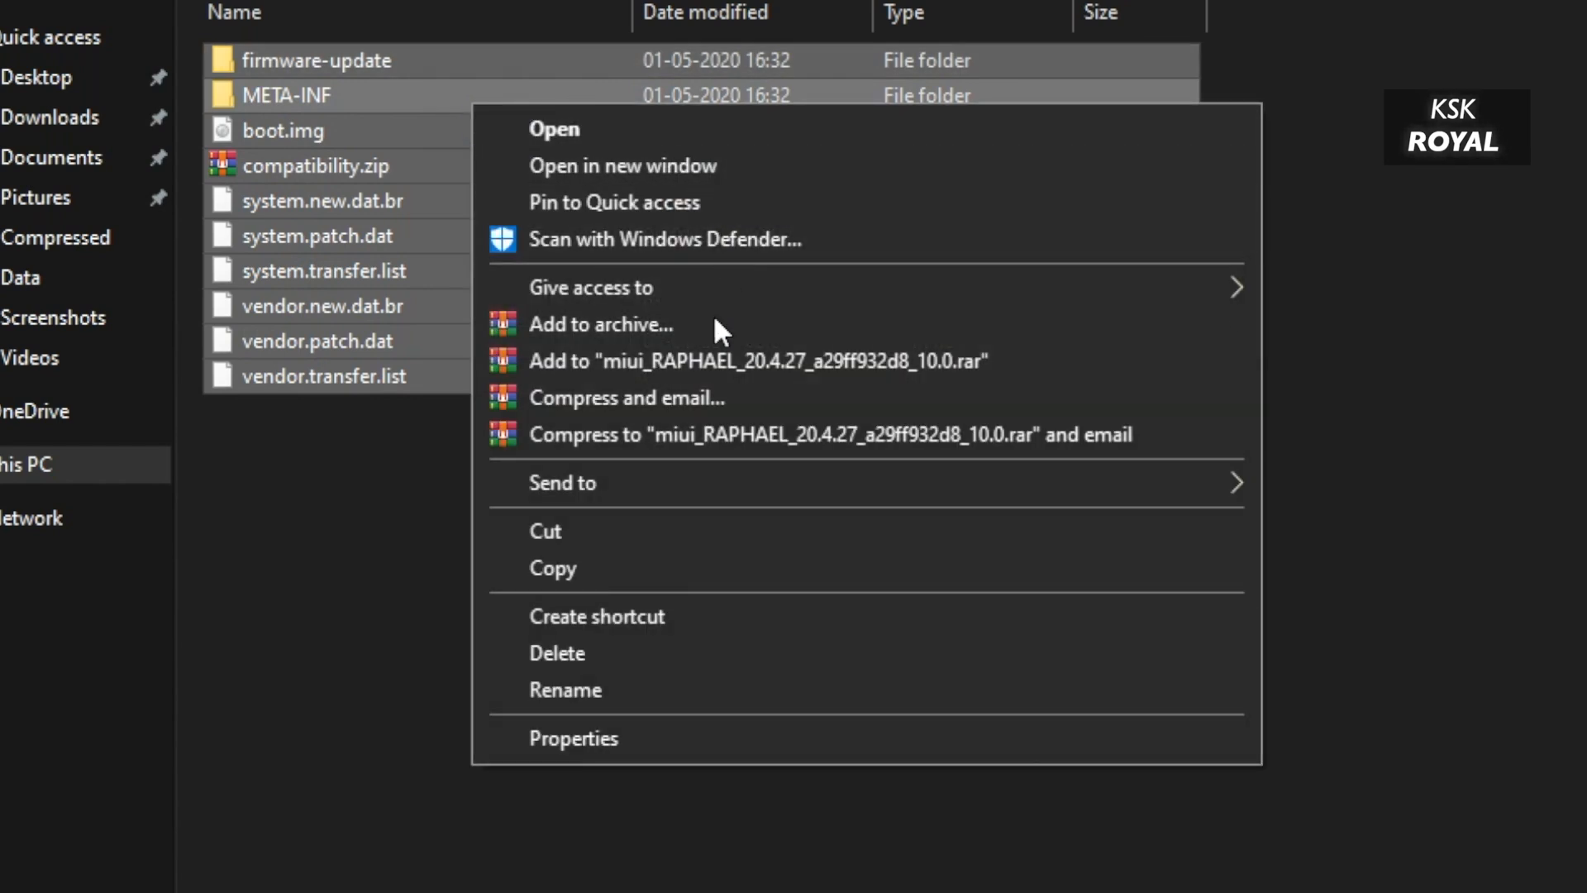
pyautogui.moveTo(668, 325)
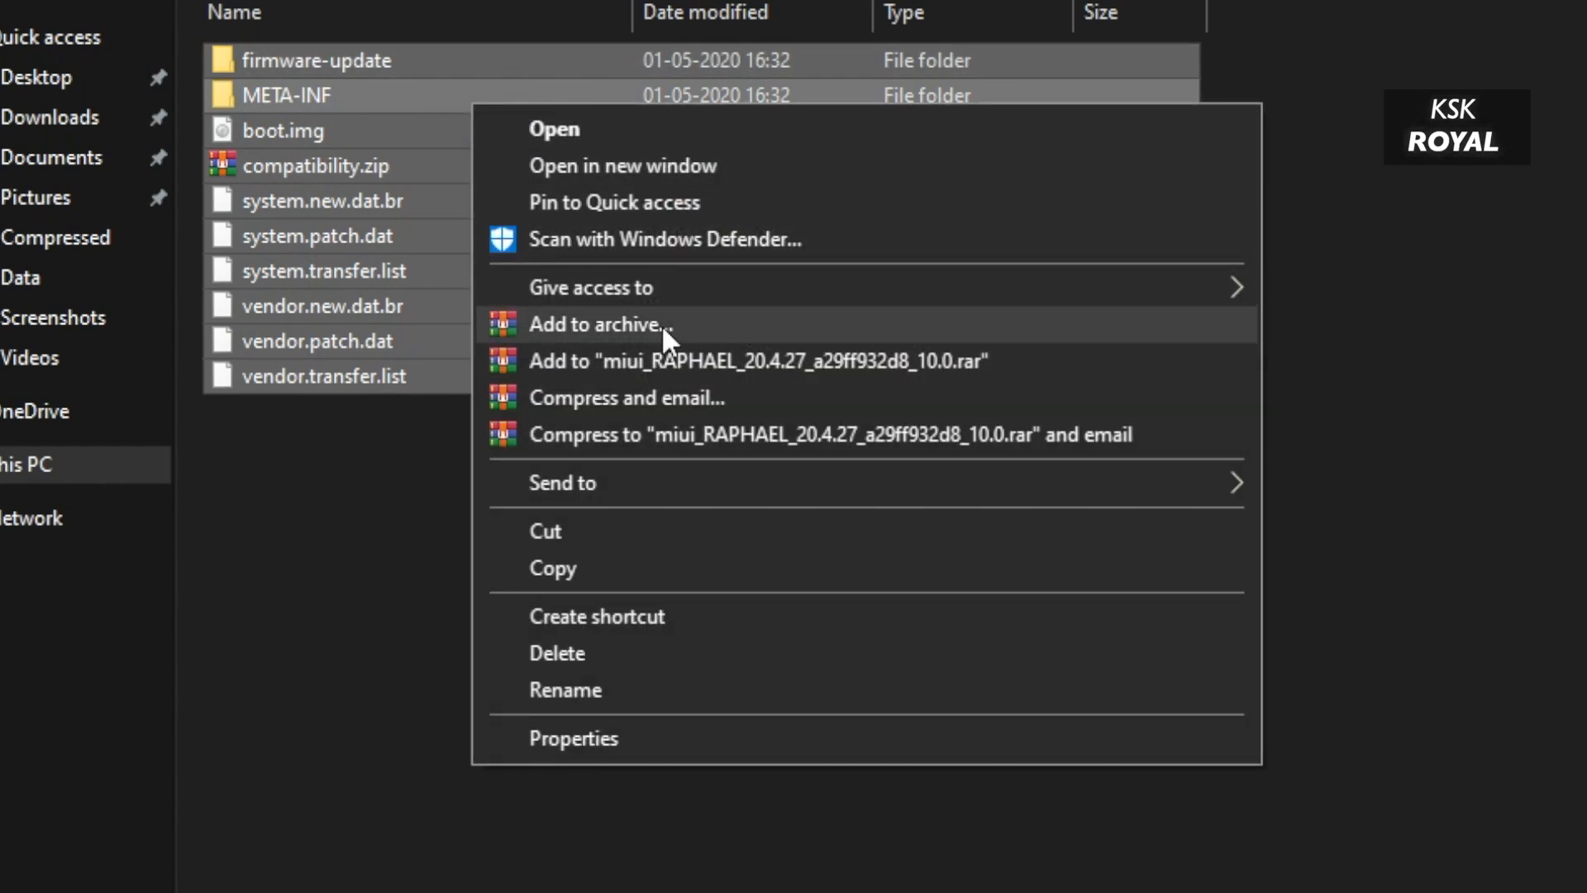
pyautogui.click(598, 324)
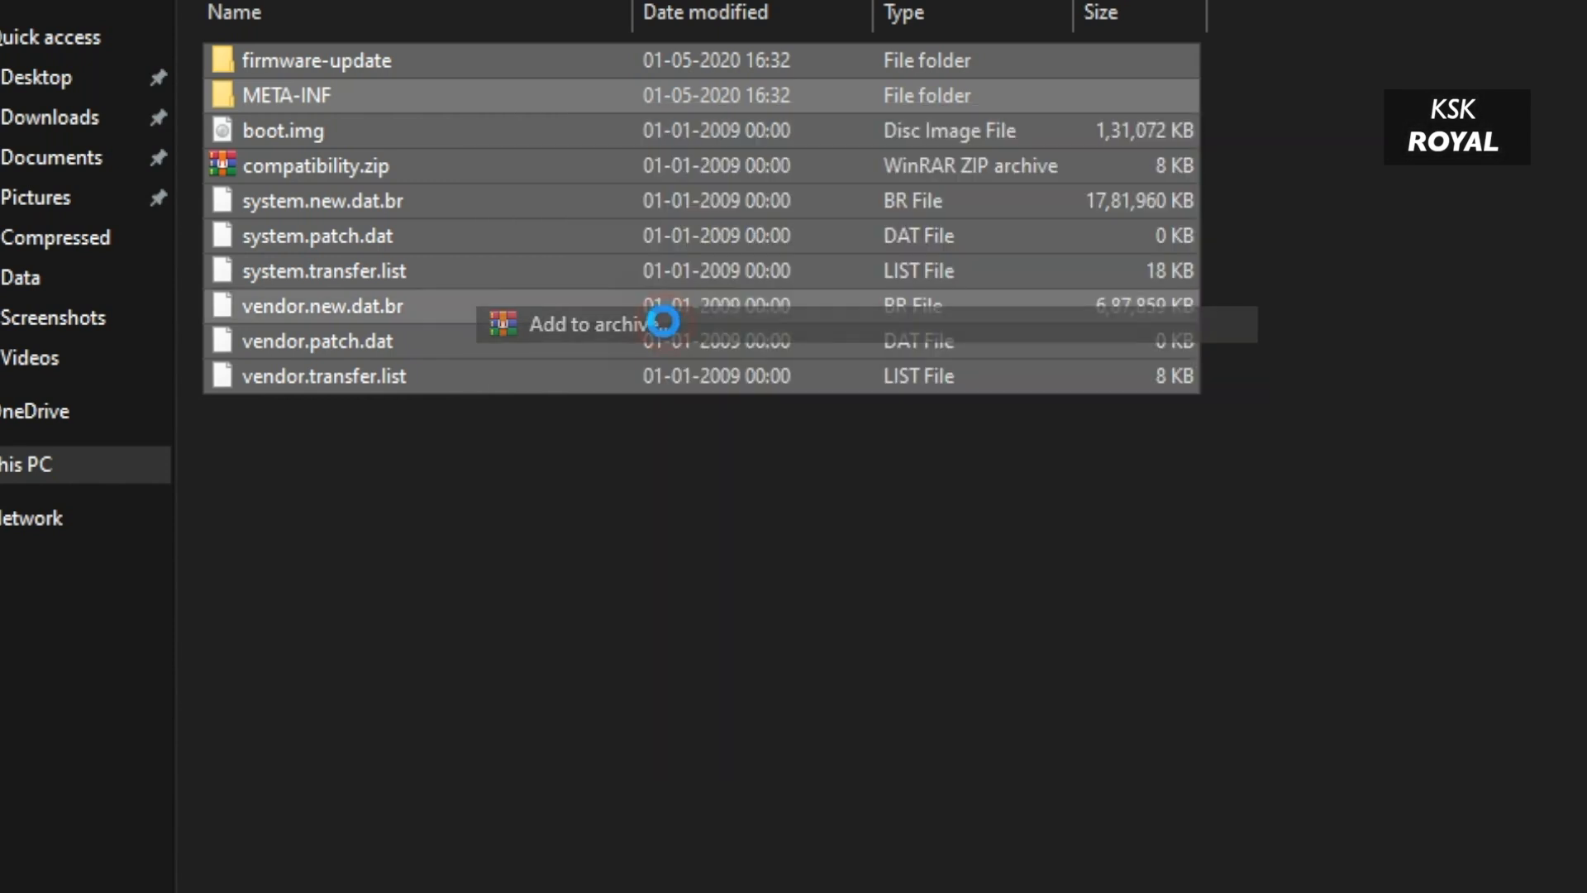
# Step: Create miui_RAPHAEL_20.4.27_a29ff932d8_10.0.zip using the ZIP format
pyautogui.click(576, 324)
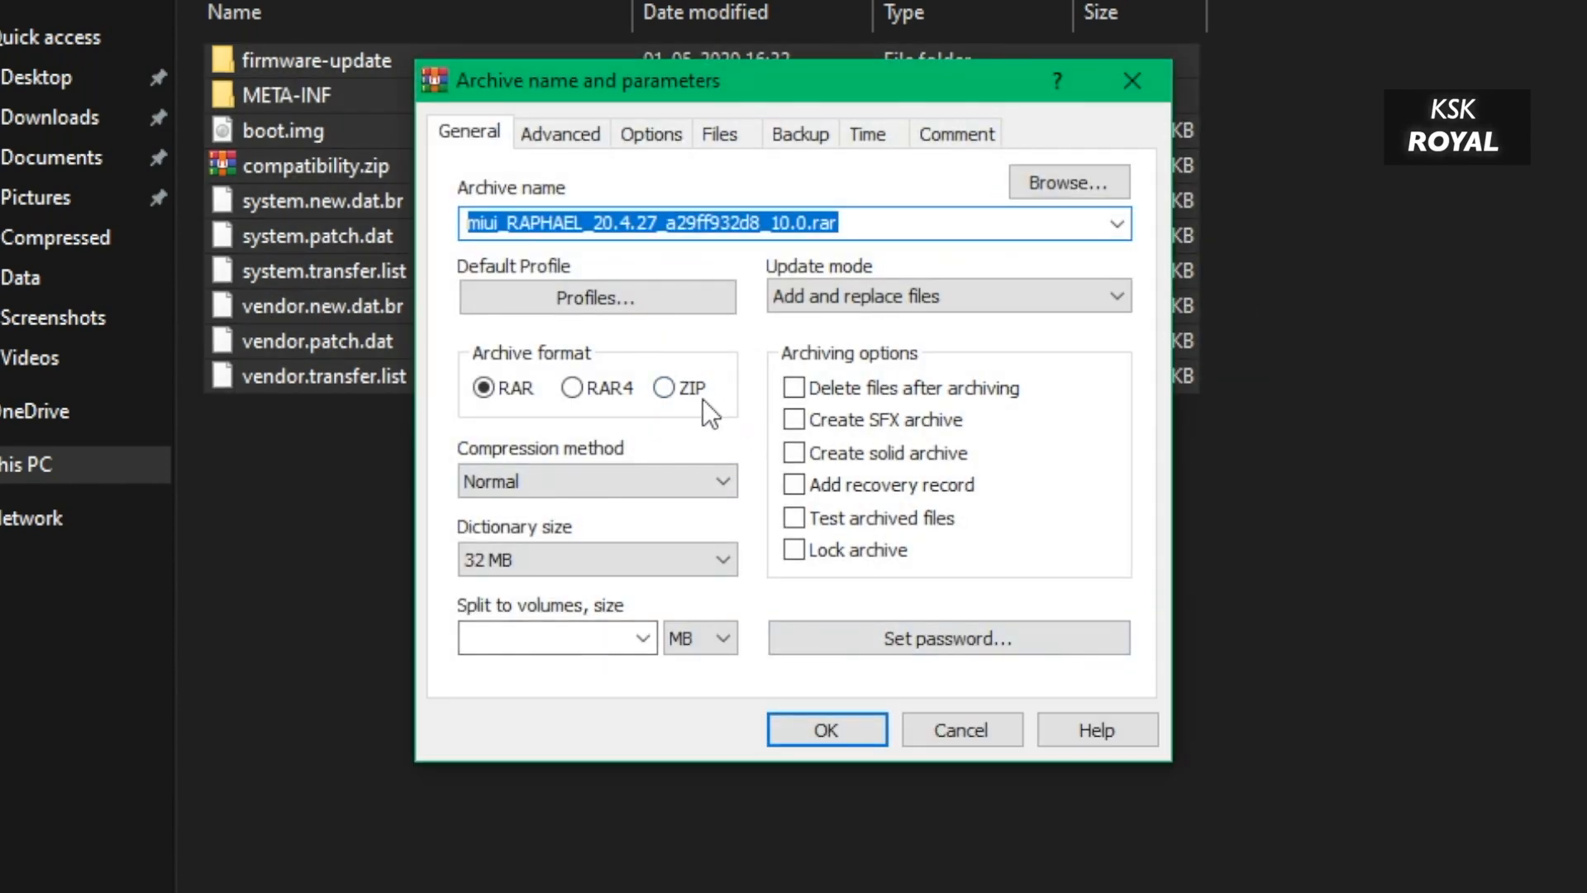
pyautogui.click(663, 388)
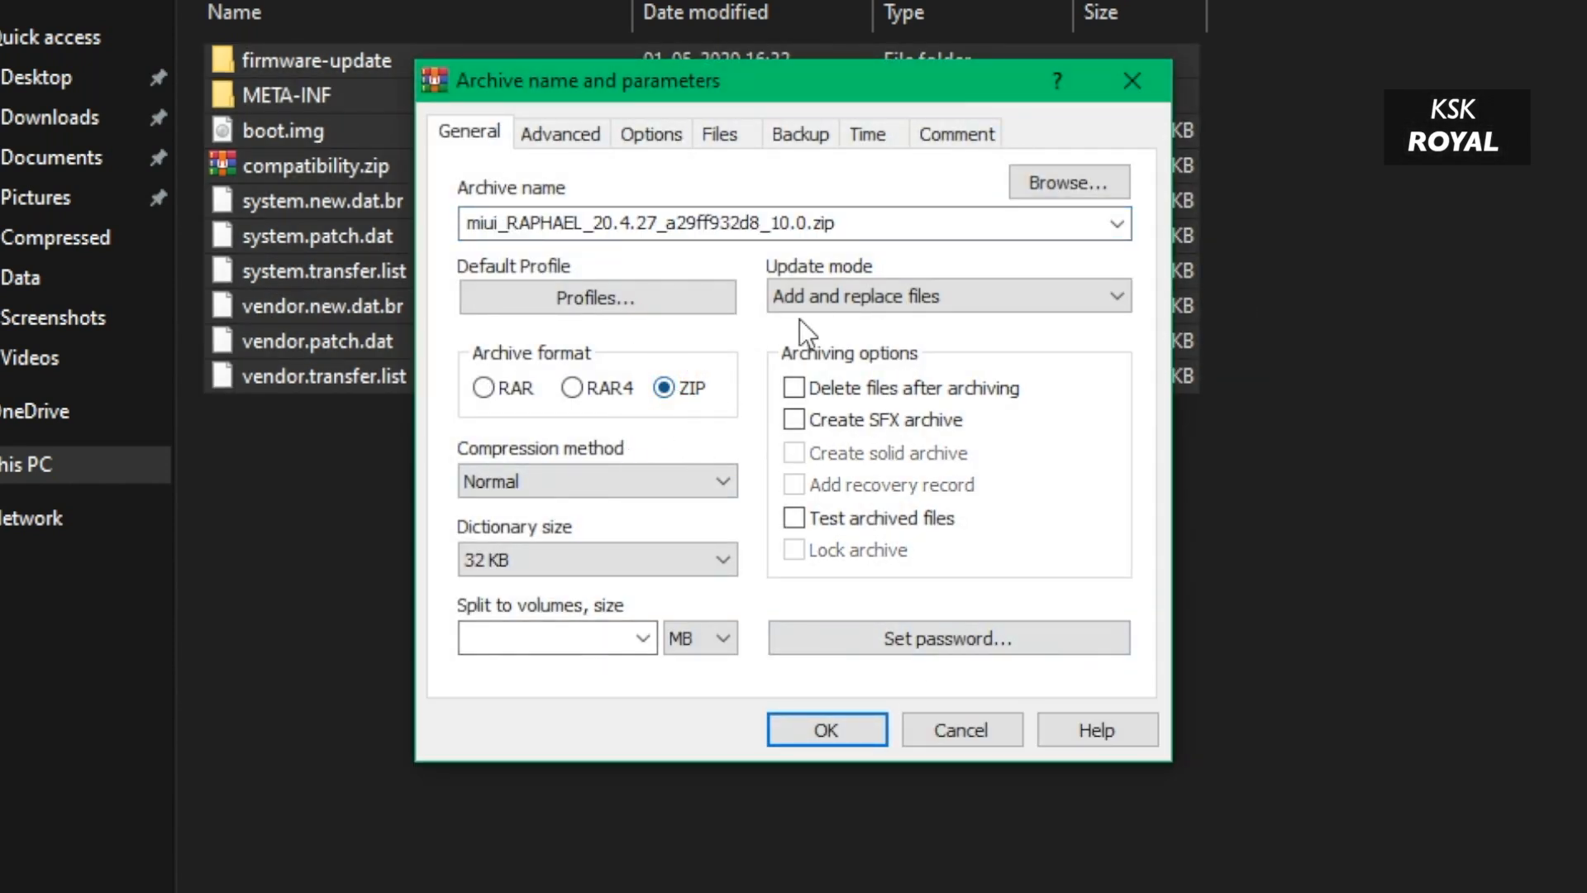
pyautogui.click(826, 729)
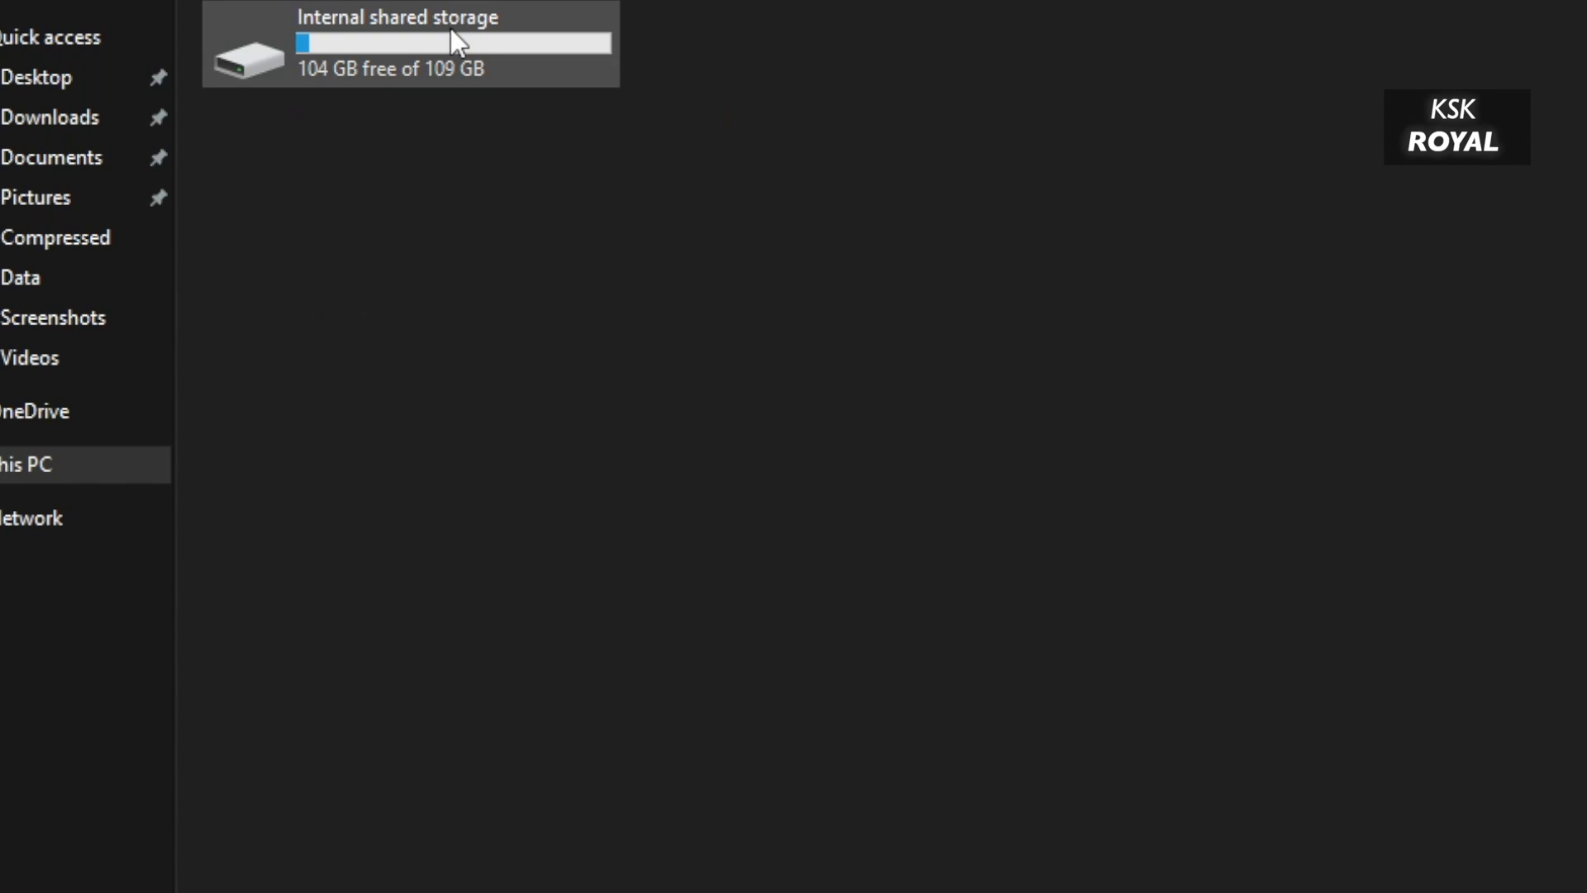
# Step: Paste the repacked update zip into the MIUI folder on the phone's internal storage
pyautogui.doubleClick(409, 43)
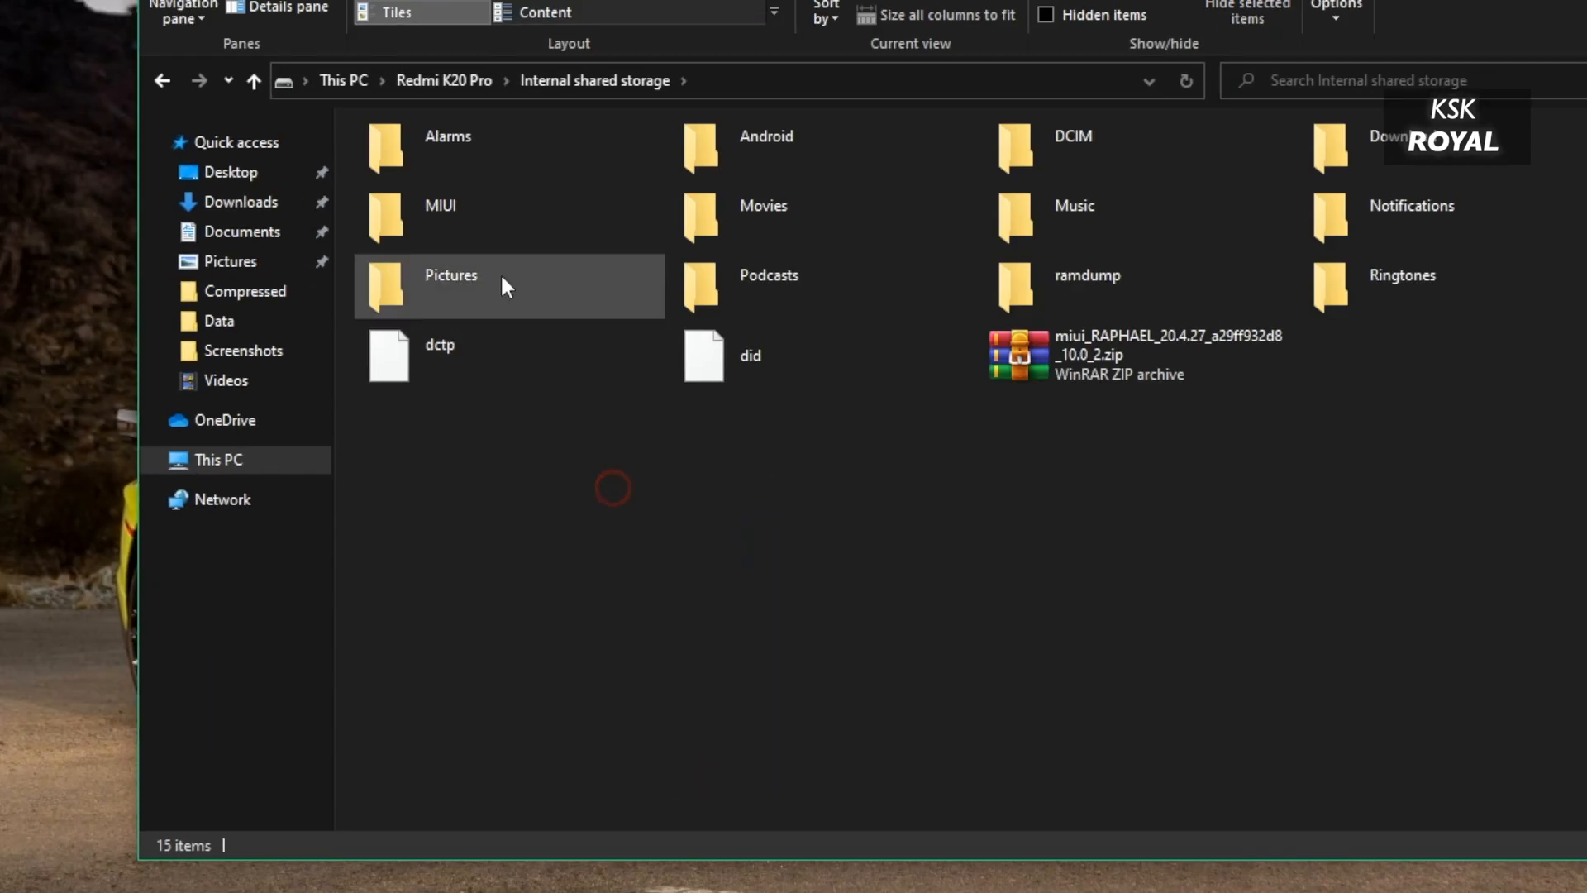
pyautogui.doubleClick(439, 205)
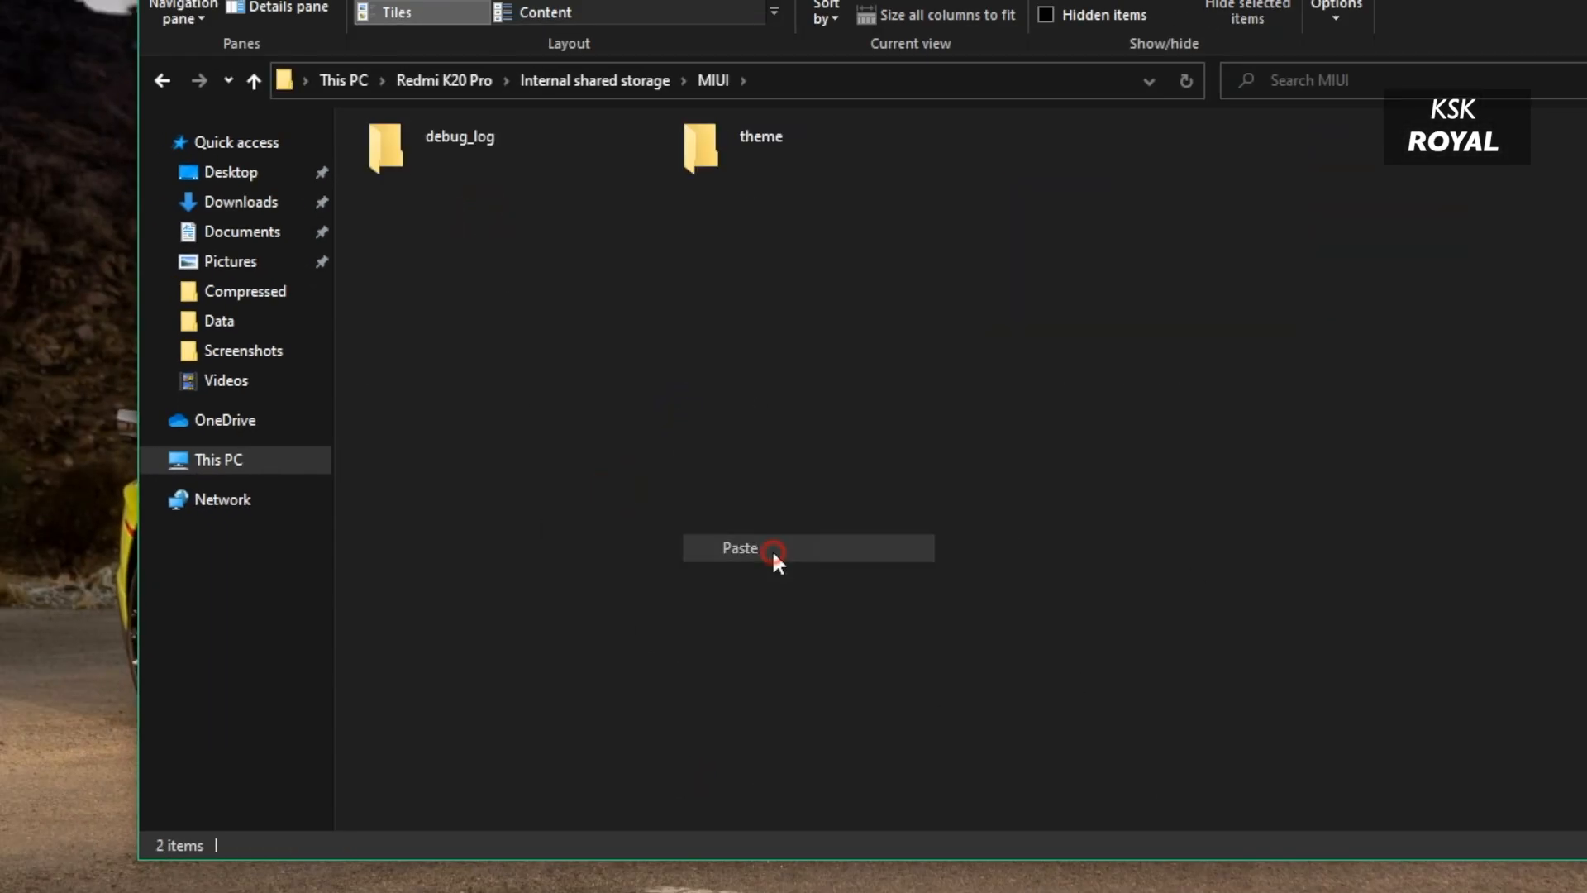
pyautogui.click(740, 547)
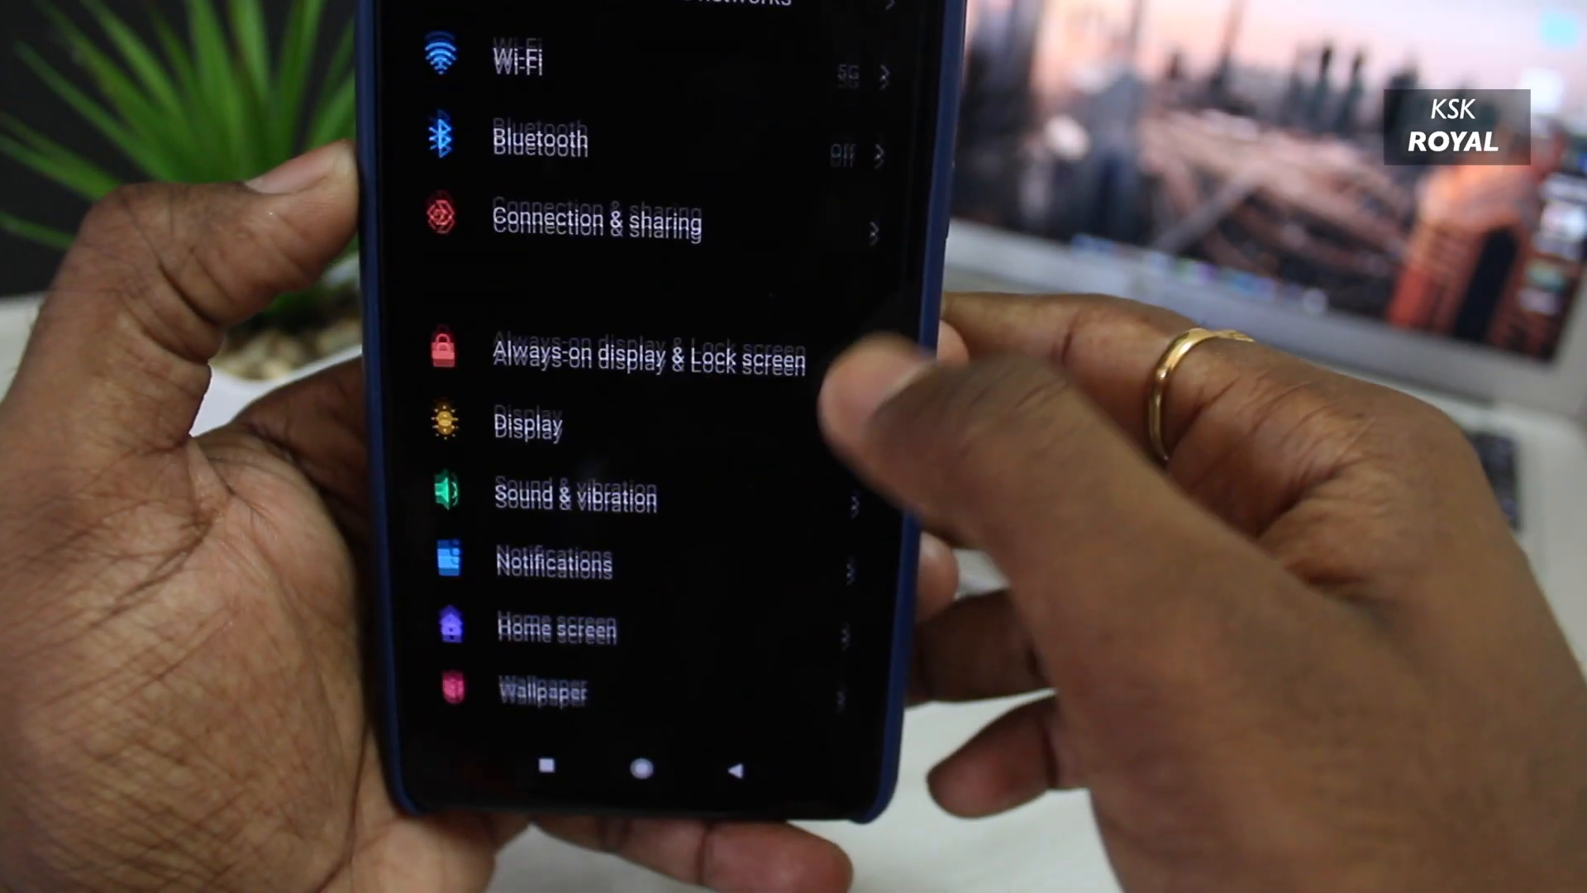
pyautogui.scroll(3)
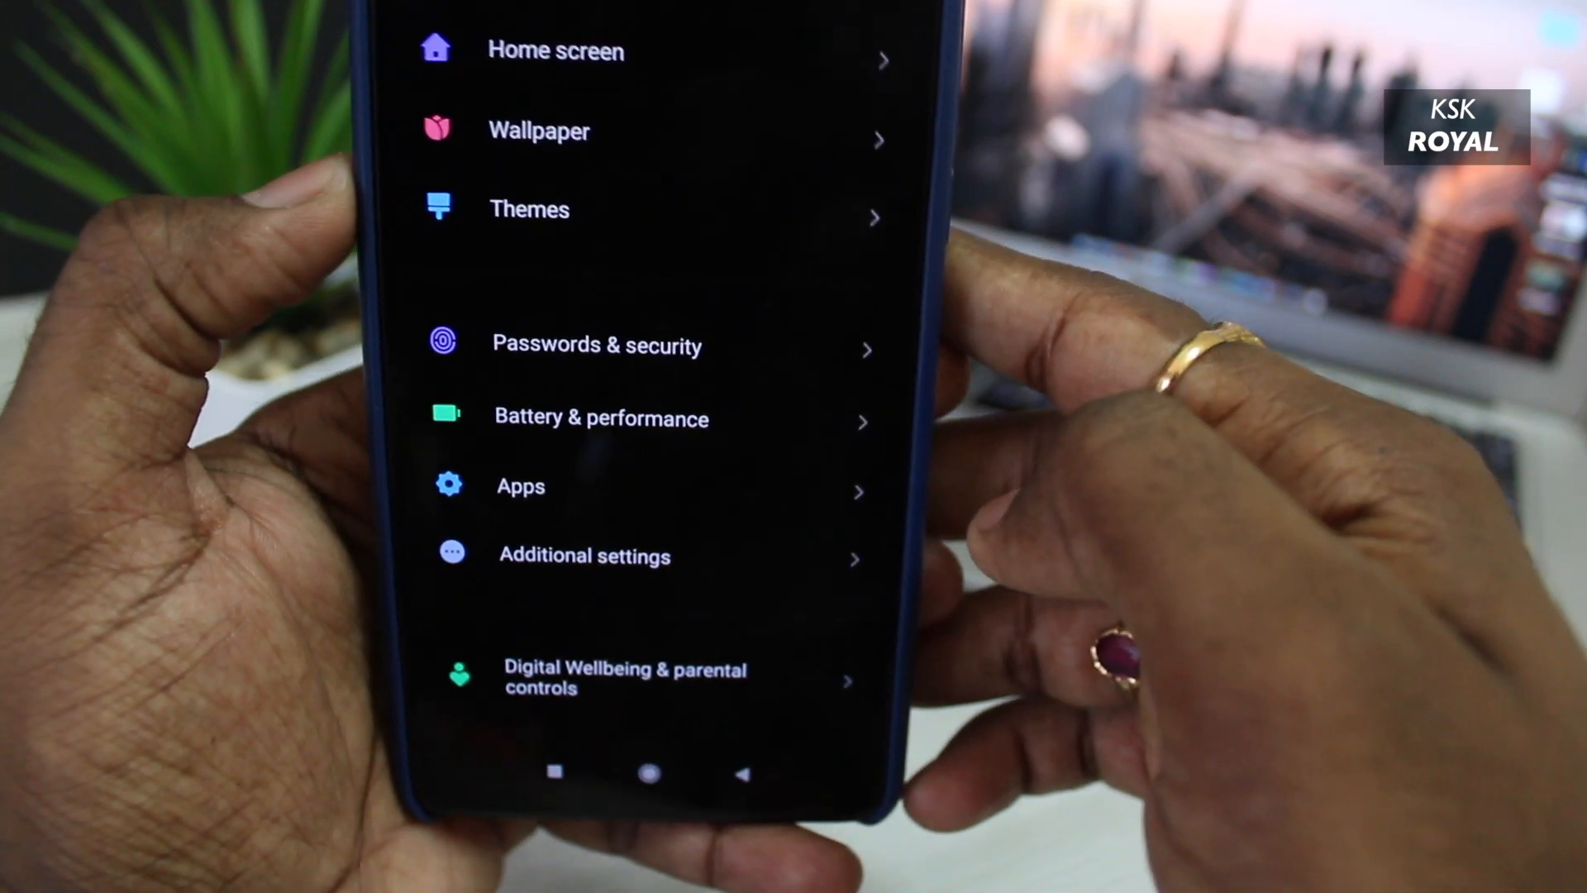